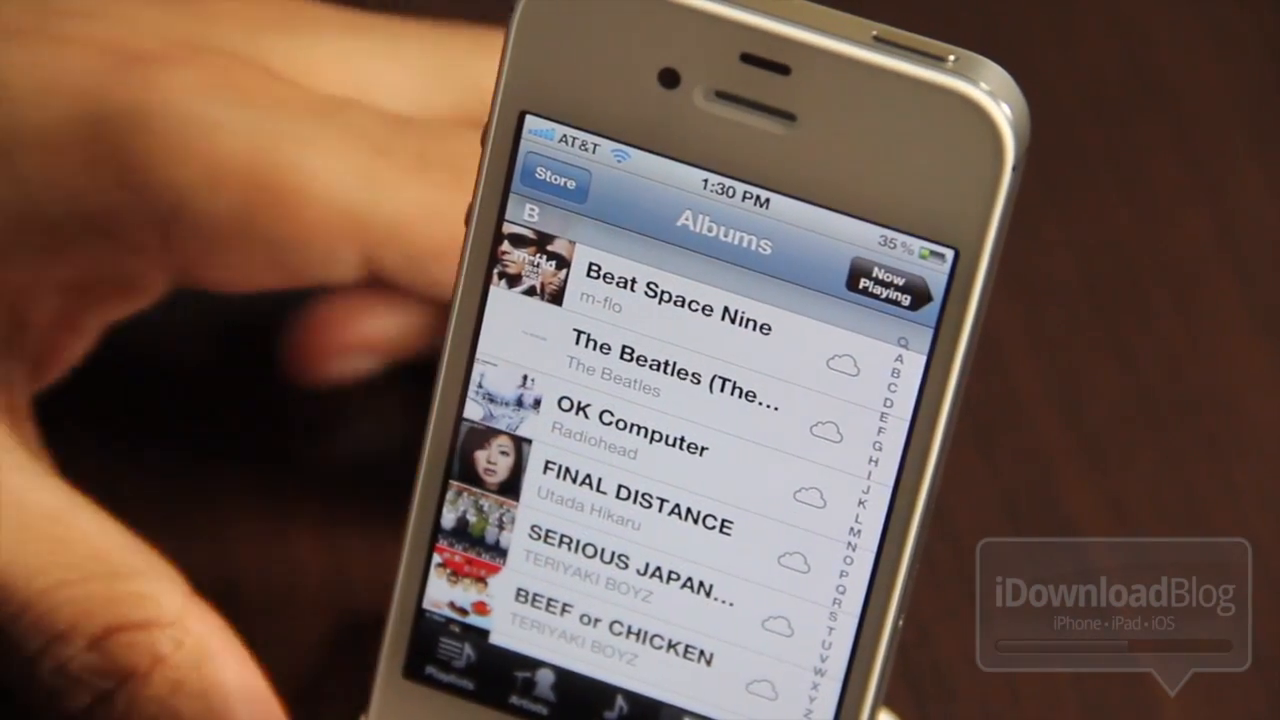
# Step: Get the free iTunes 10.5 installer and choose Turn On iTunes Match from the Store menu
pyautogui.scroll(-3)
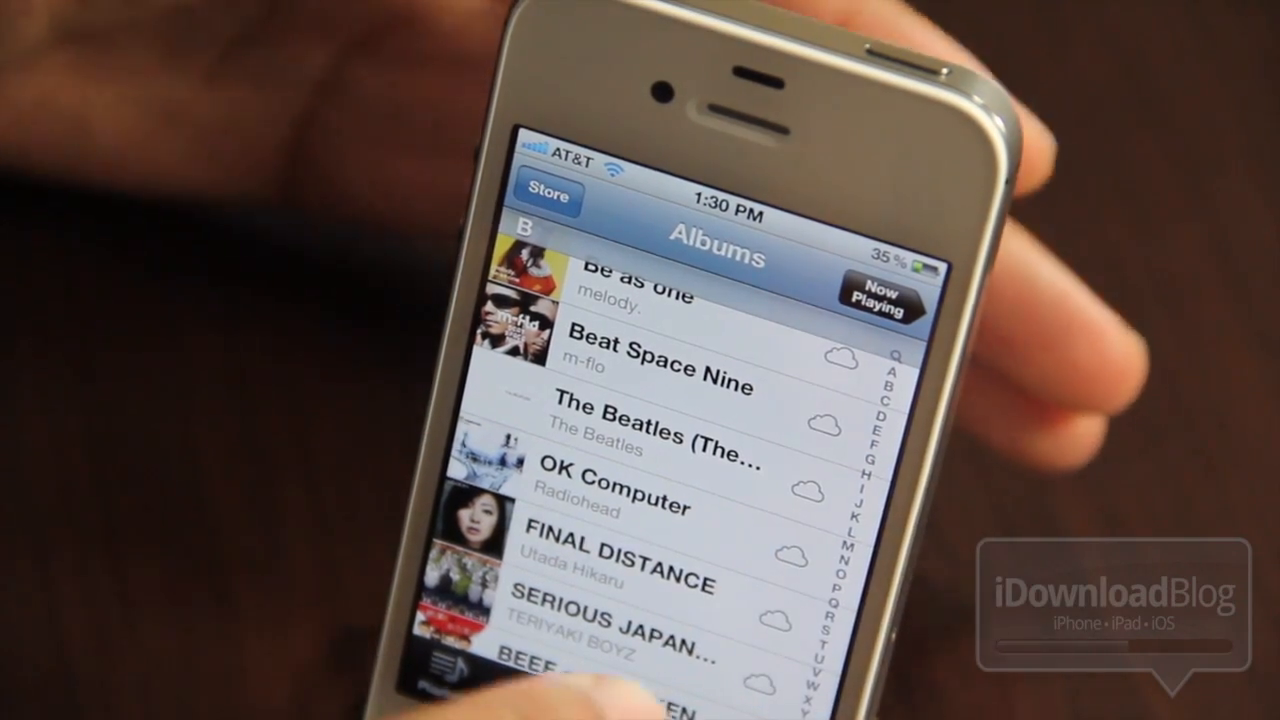
pyautogui.click(650, 430)
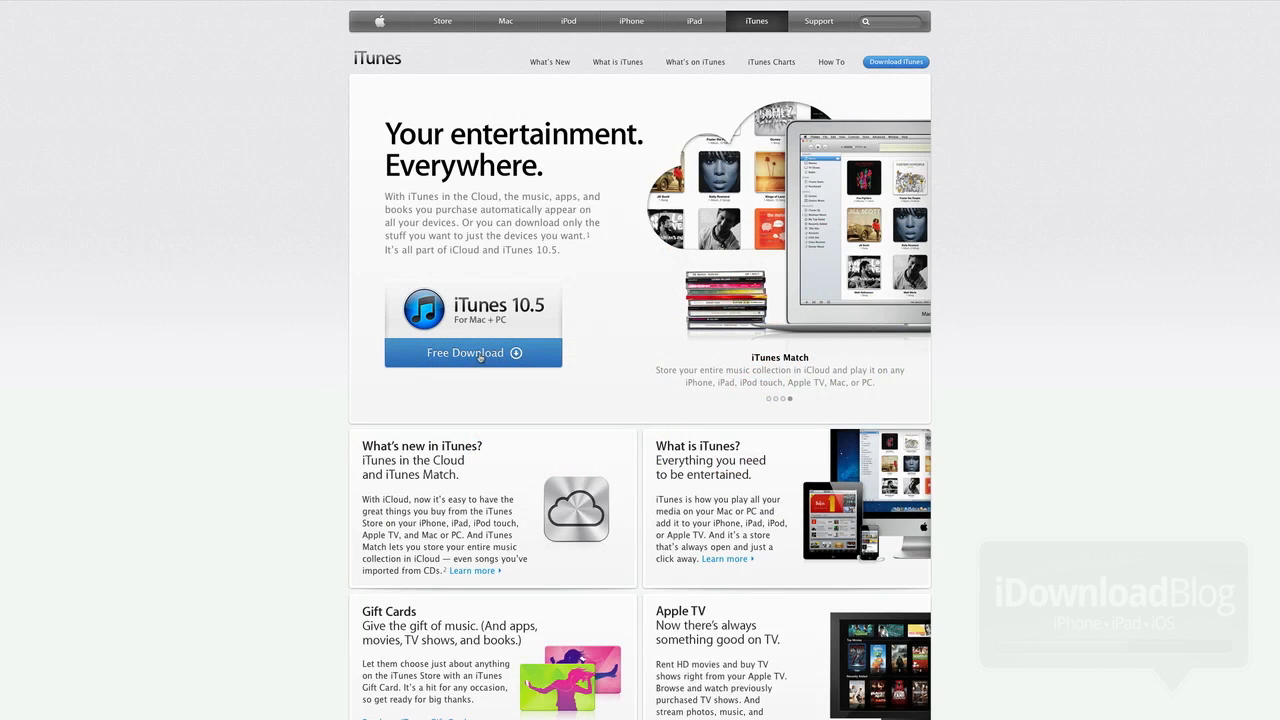
pyautogui.click(464, 352)
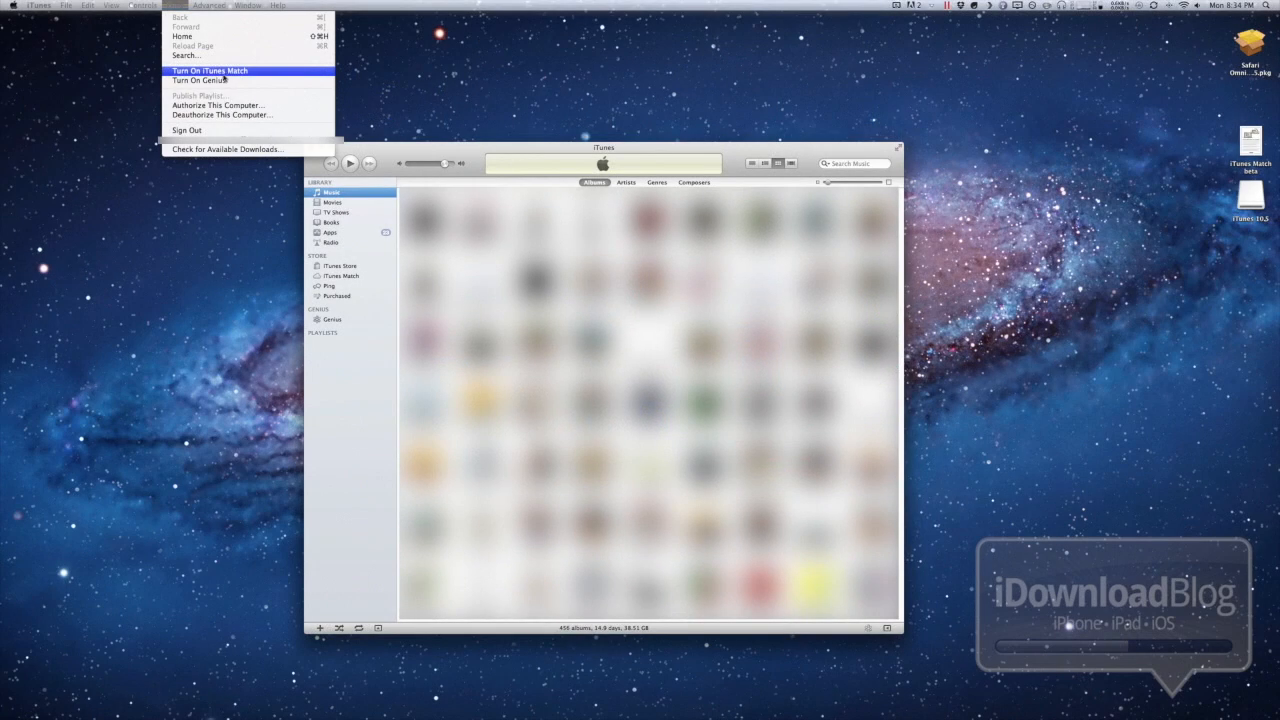
pyautogui.click(210, 72)
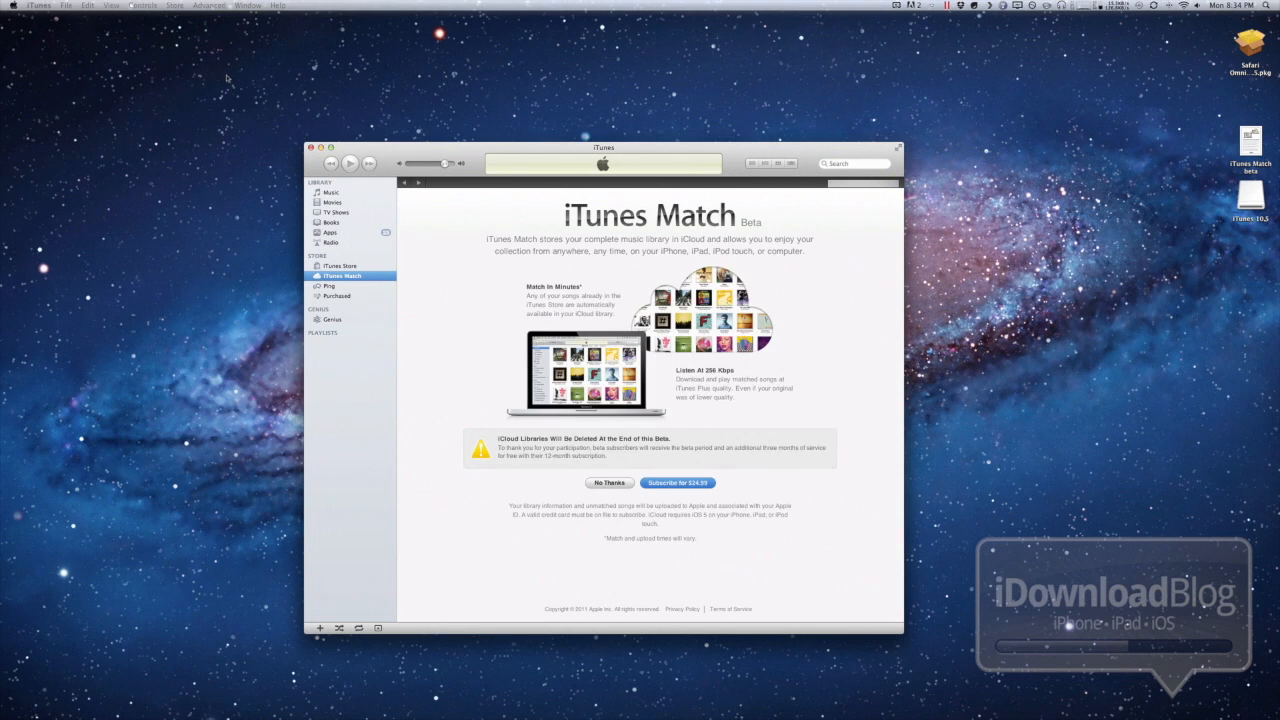
pyautogui.moveTo(524, 364)
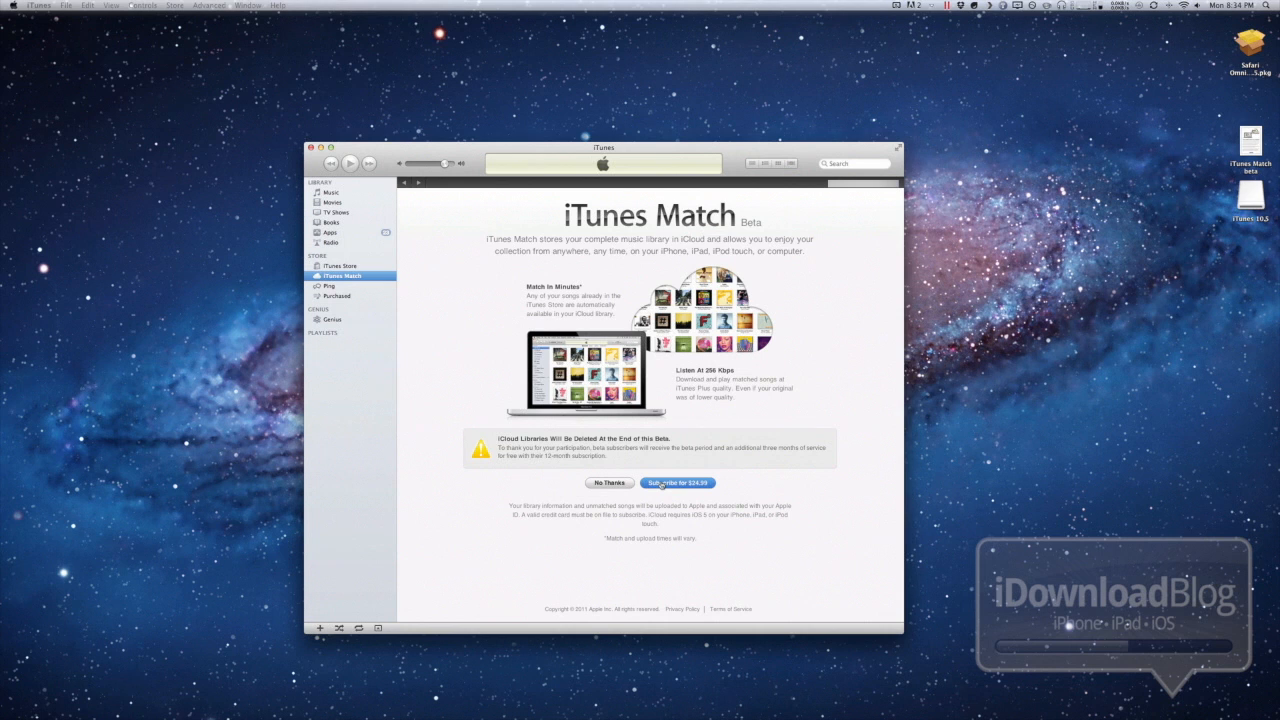
# Step: Subscribe to iTunes Match, confirming with the Apple ID password so library scanning begins
pyautogui.click(678, 482)
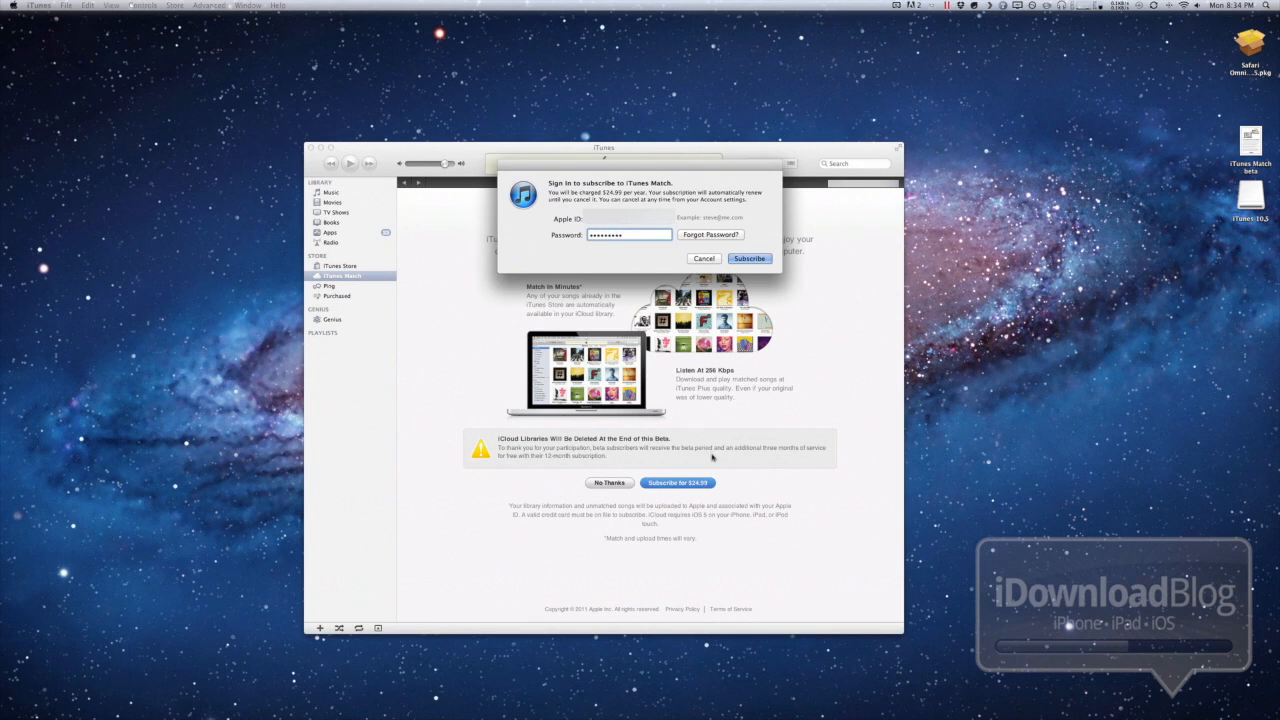
pyautogui.click(748, 258)
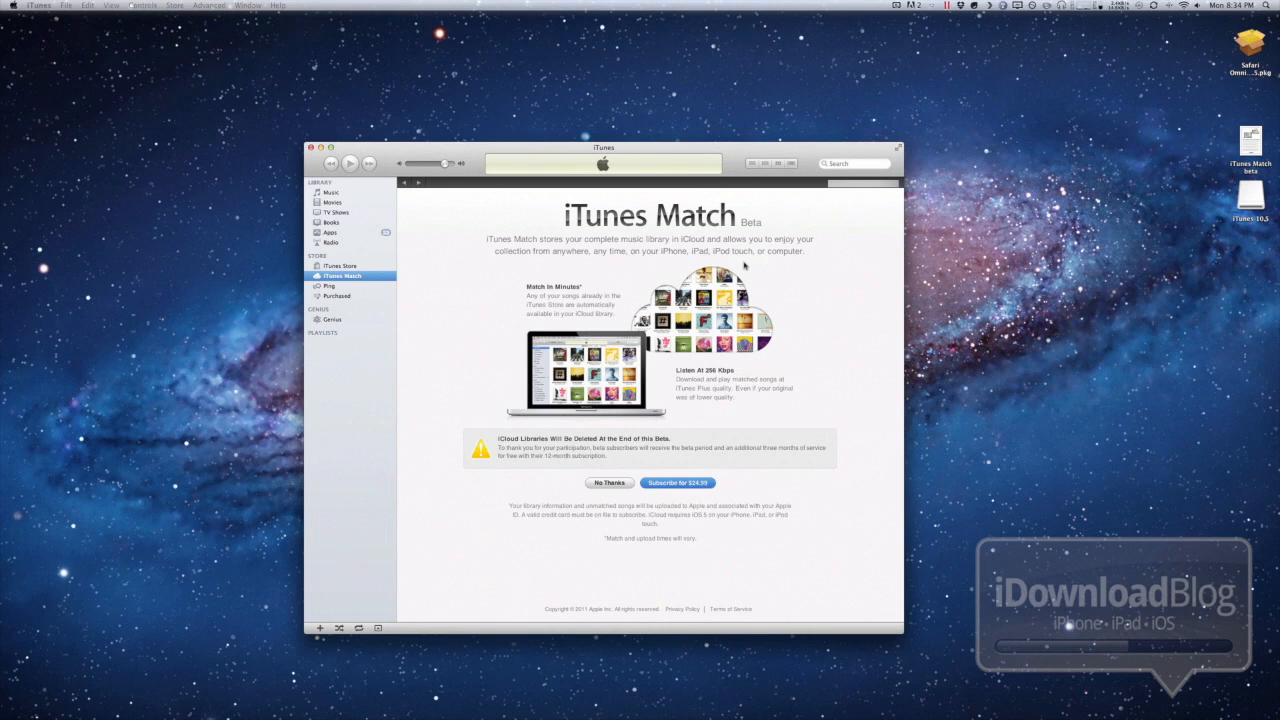
pyautogui.click(678, 482)
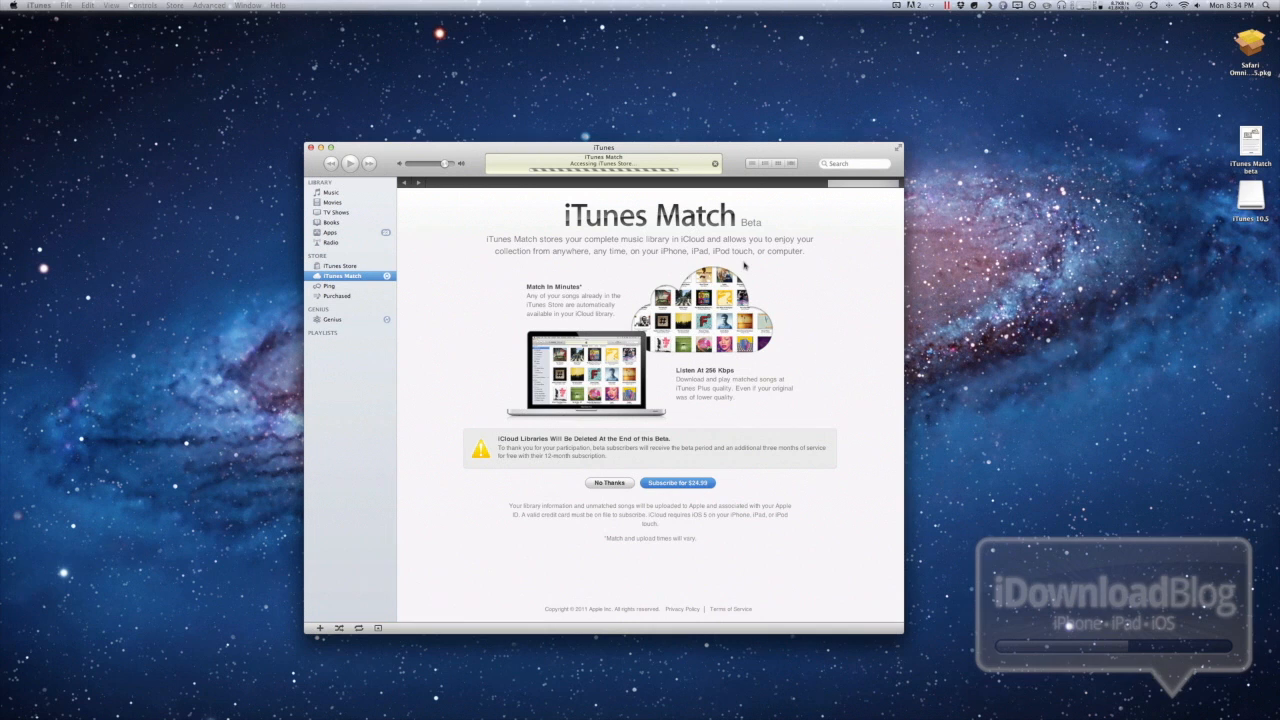
pyautogui.moveTo(556, 280)
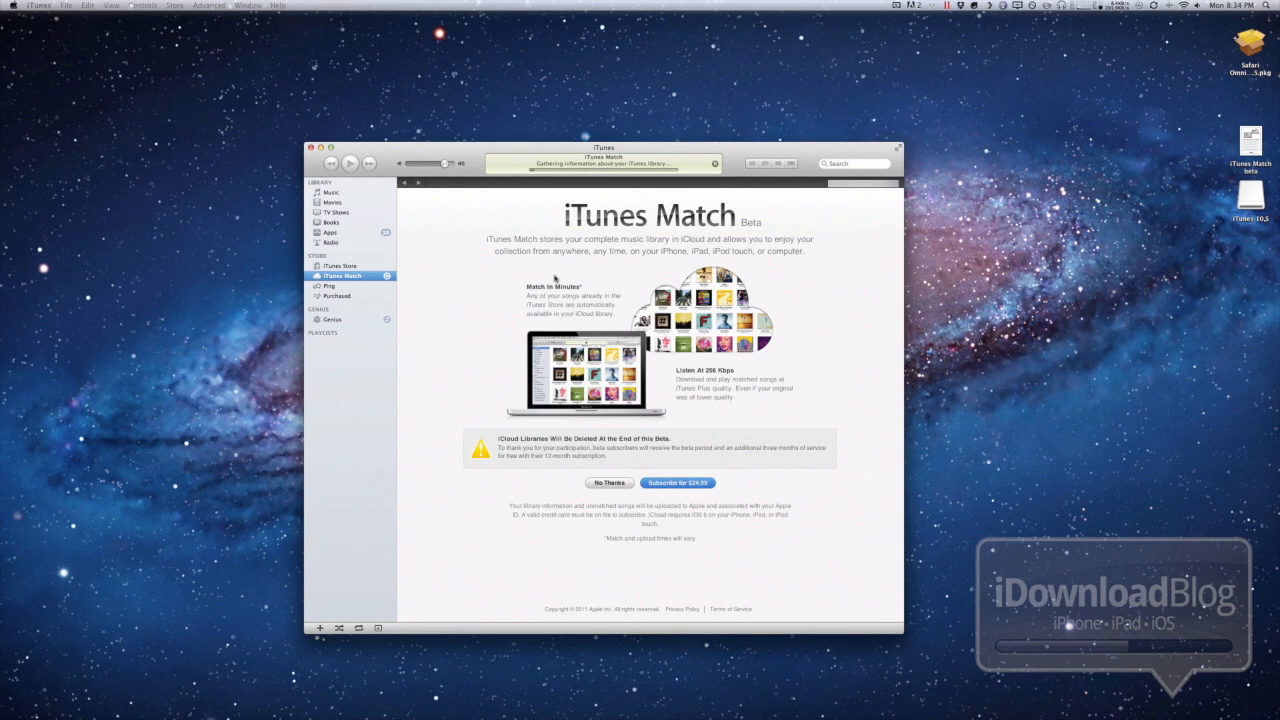
pyautogui.click(676, 482)
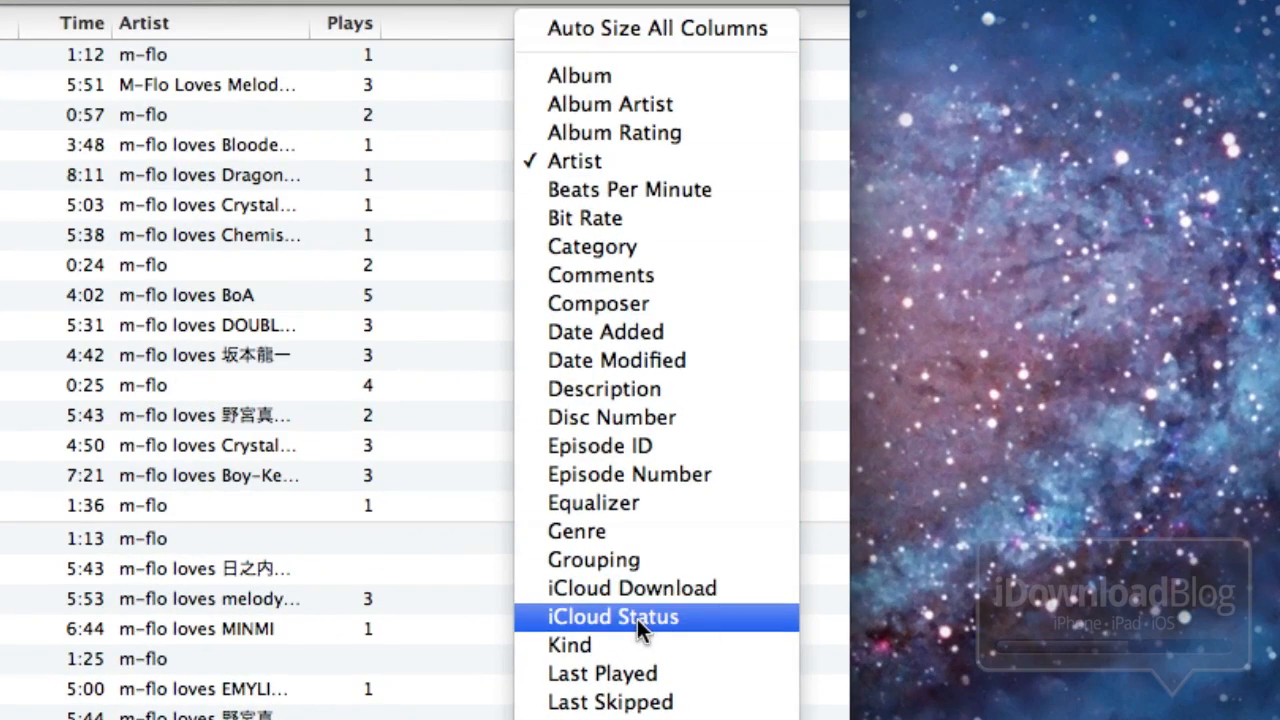
# Step: Add the iCloud Status column and compare Matched 'The 3rd Impact' with Uploaded 'The Beginning'
pyautogui.click(612, 616)
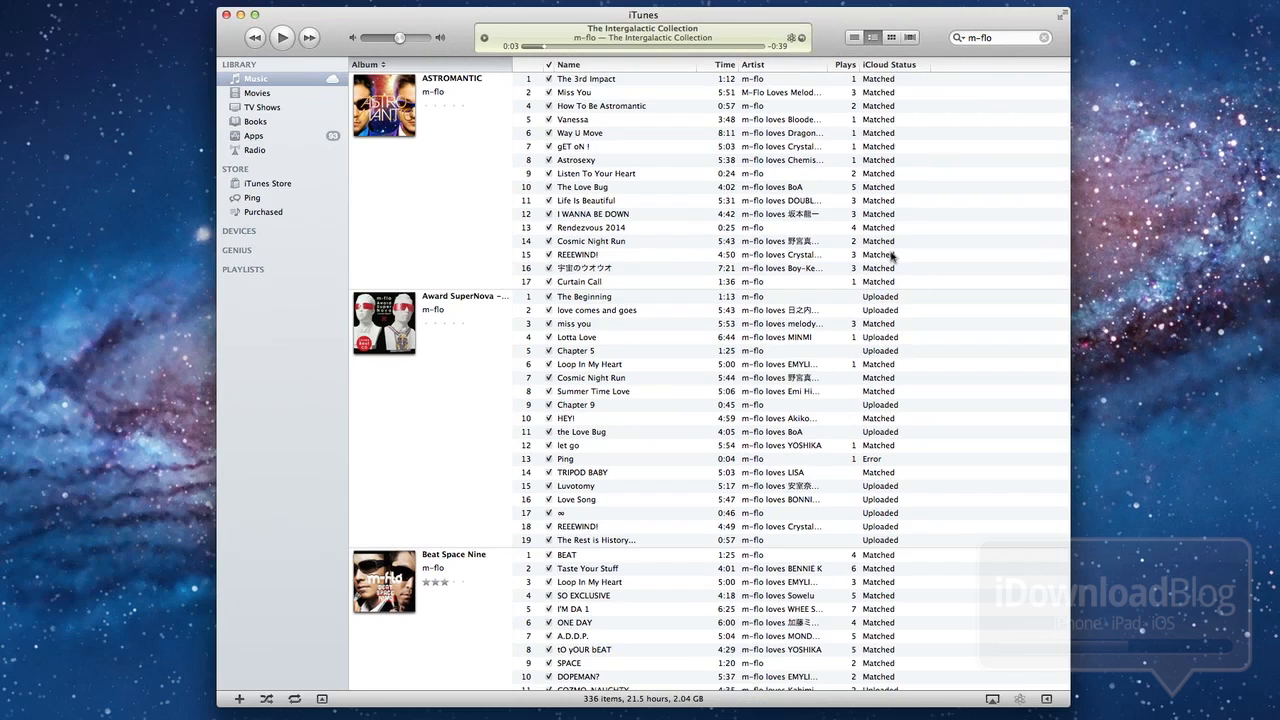
pyautogui.moveTo(548, 146)
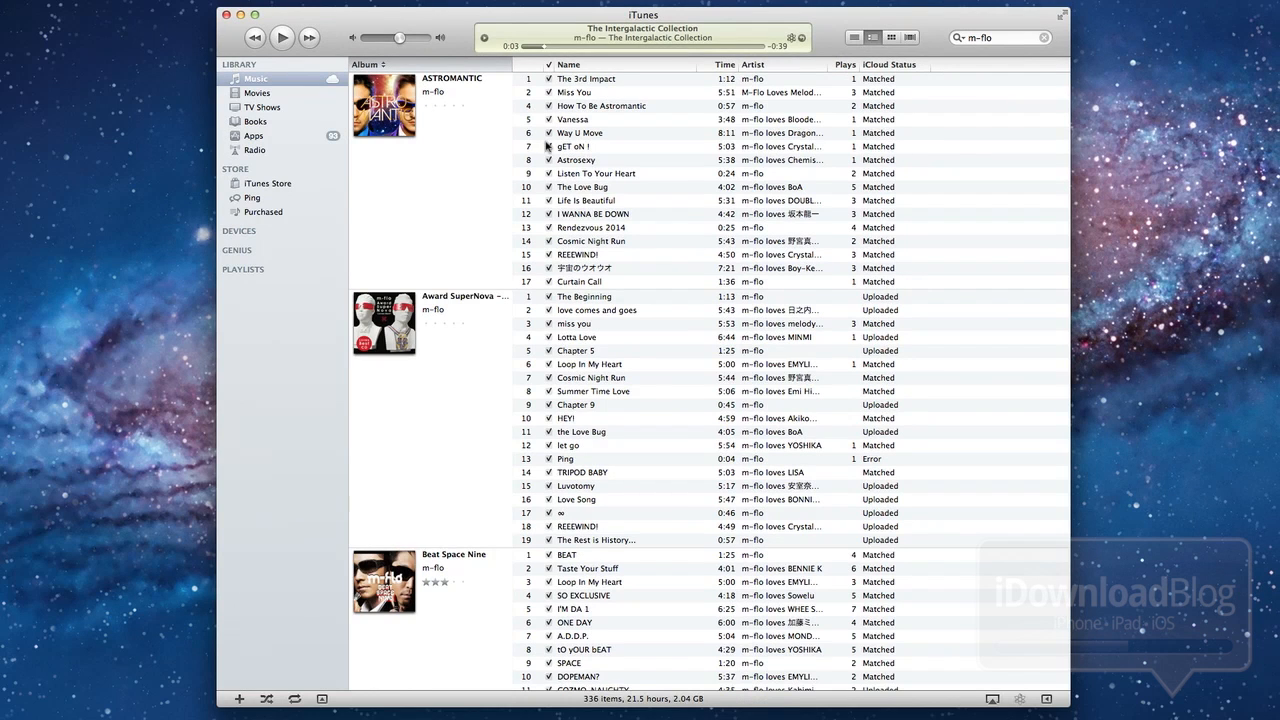
pyautogui.moveTo(624, 84)
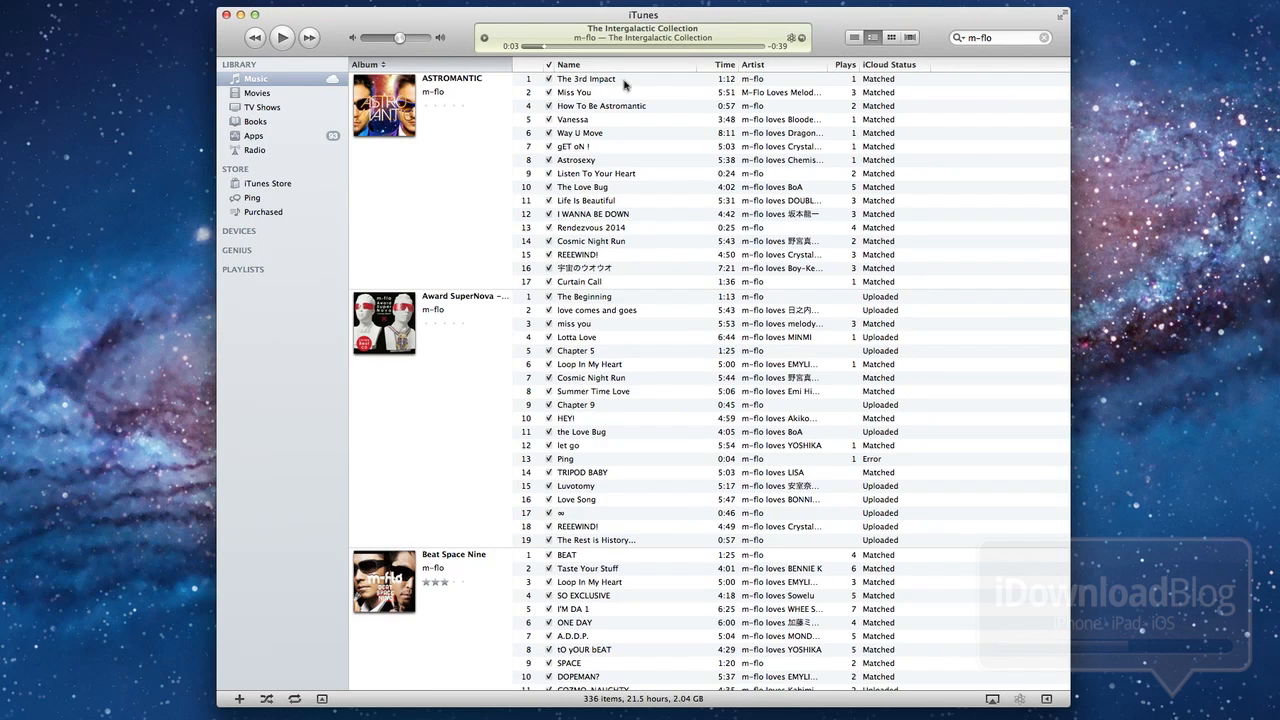
pyautogui.click(586, 78)
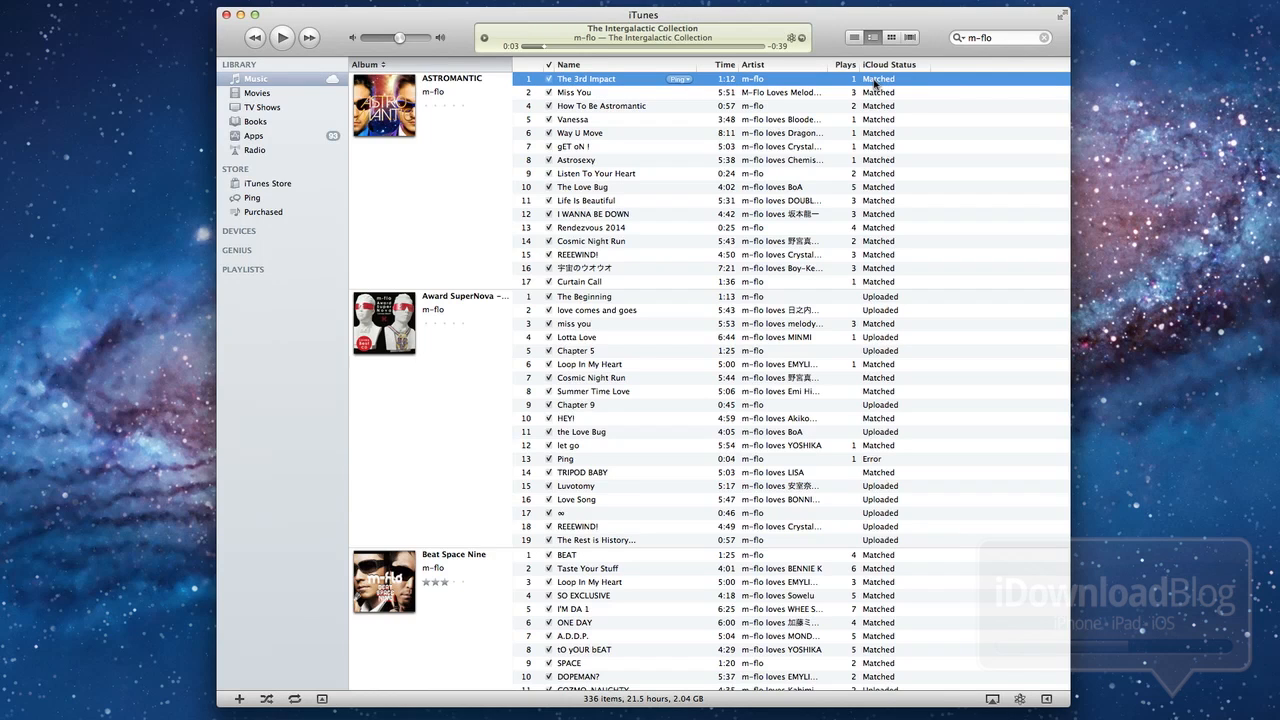
pyautogui.moveTo(880, 290)
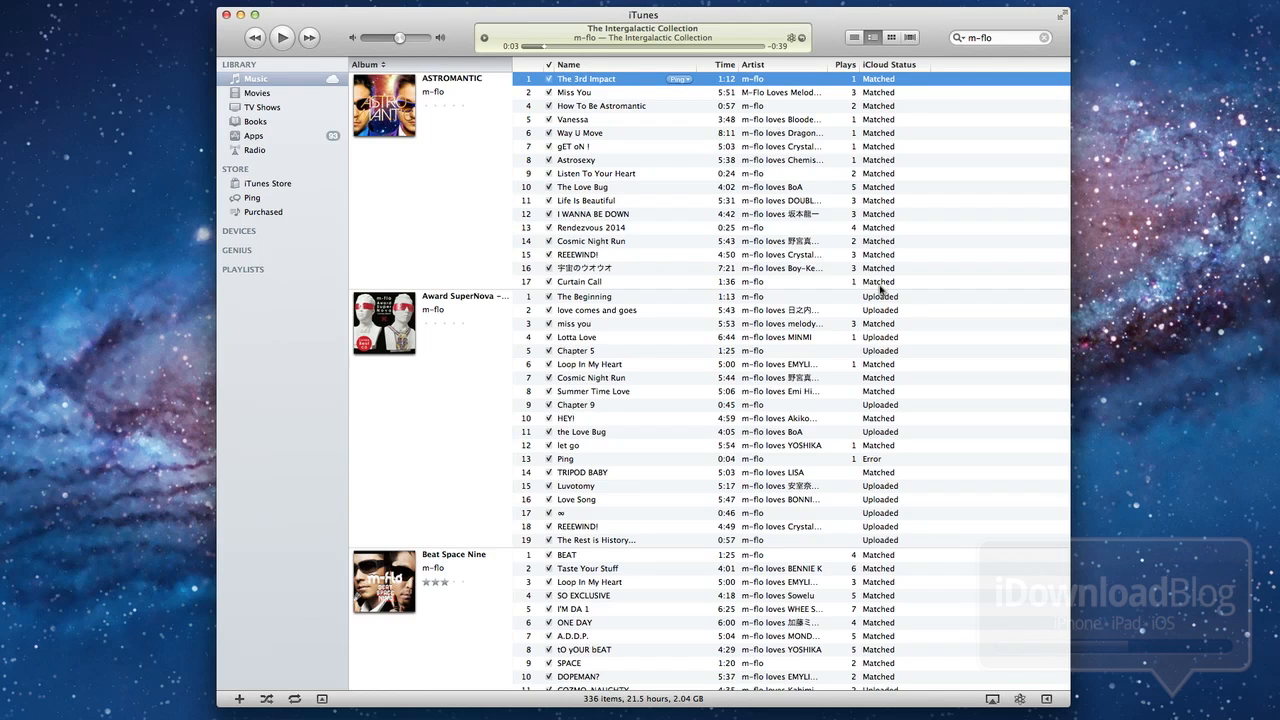
pyautogui.click(584, 296)
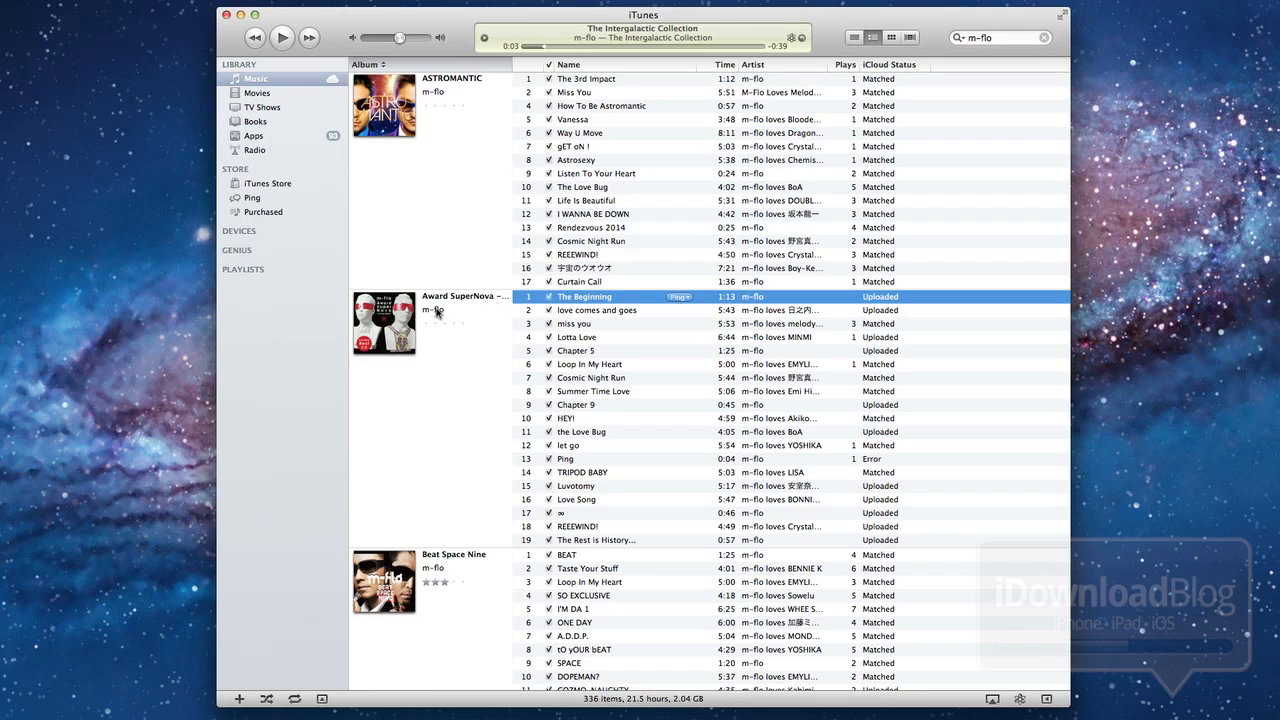
pyautogui.moveTo(790, 300)
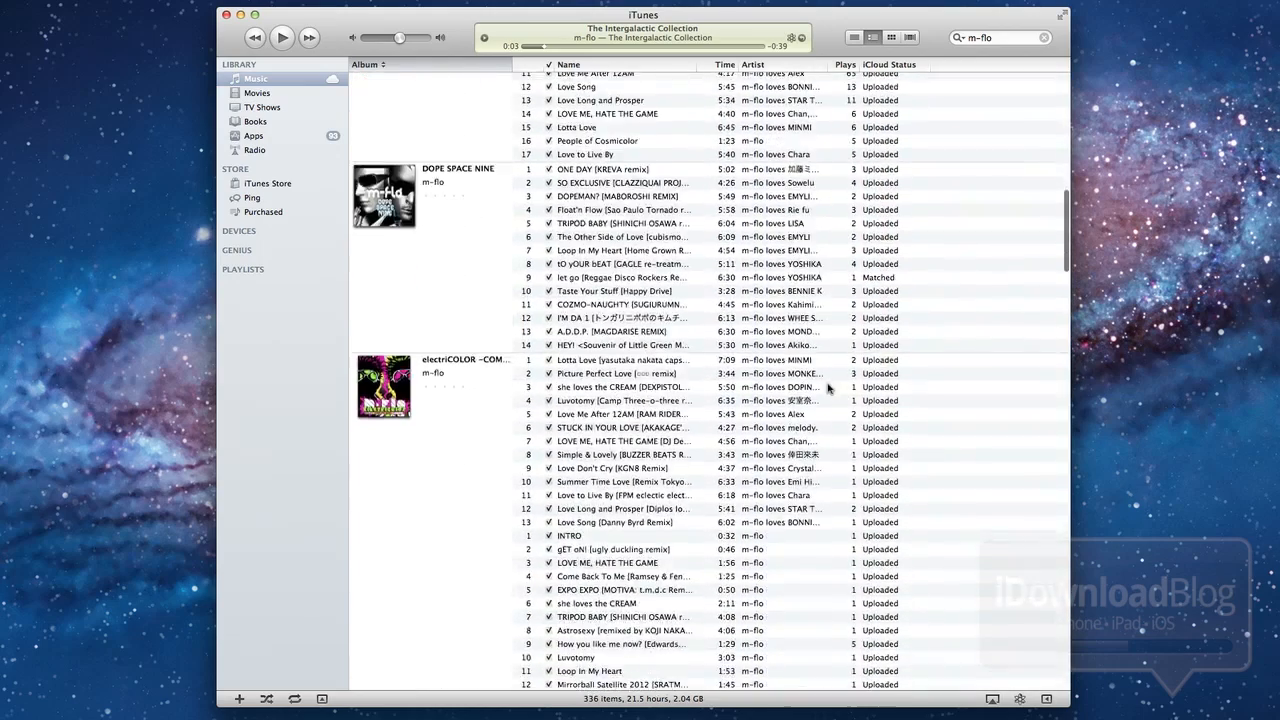
# Step: Inspect a Not Eligible track, then add the errored song Ping to iCloud from its context menu
pyautogui.scroll(-3)
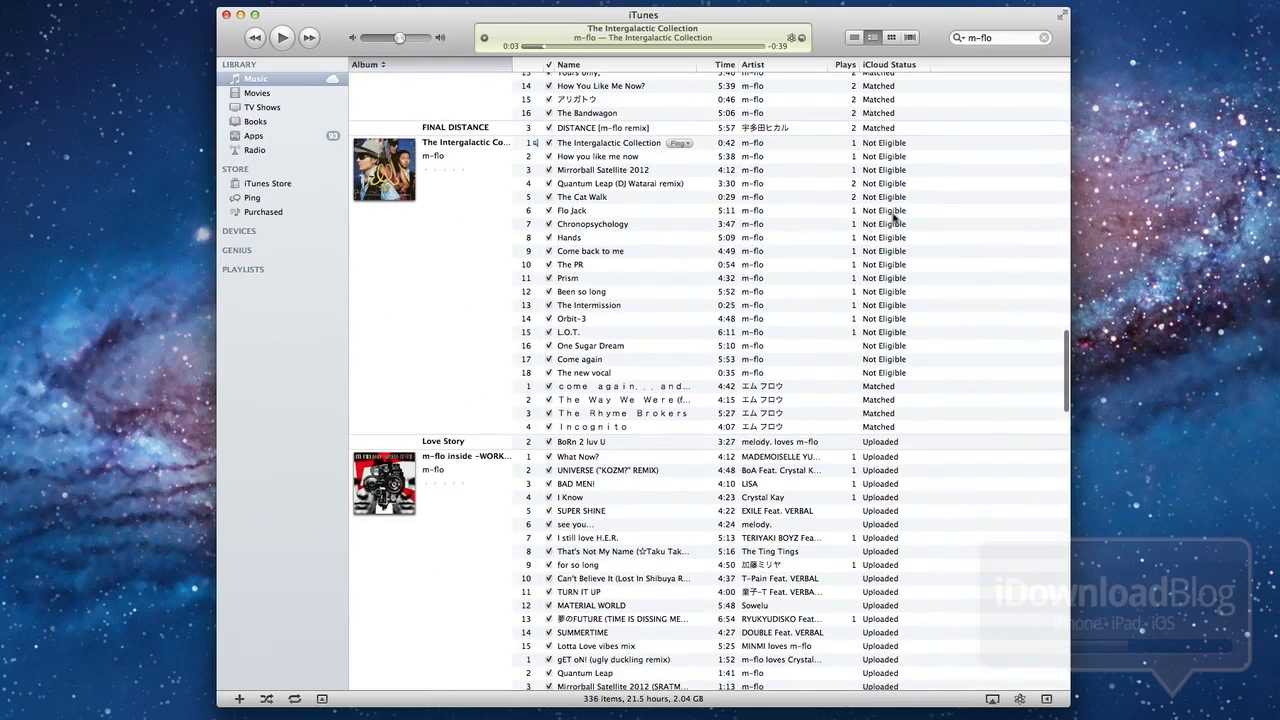
pyautogui.click(572, 210)
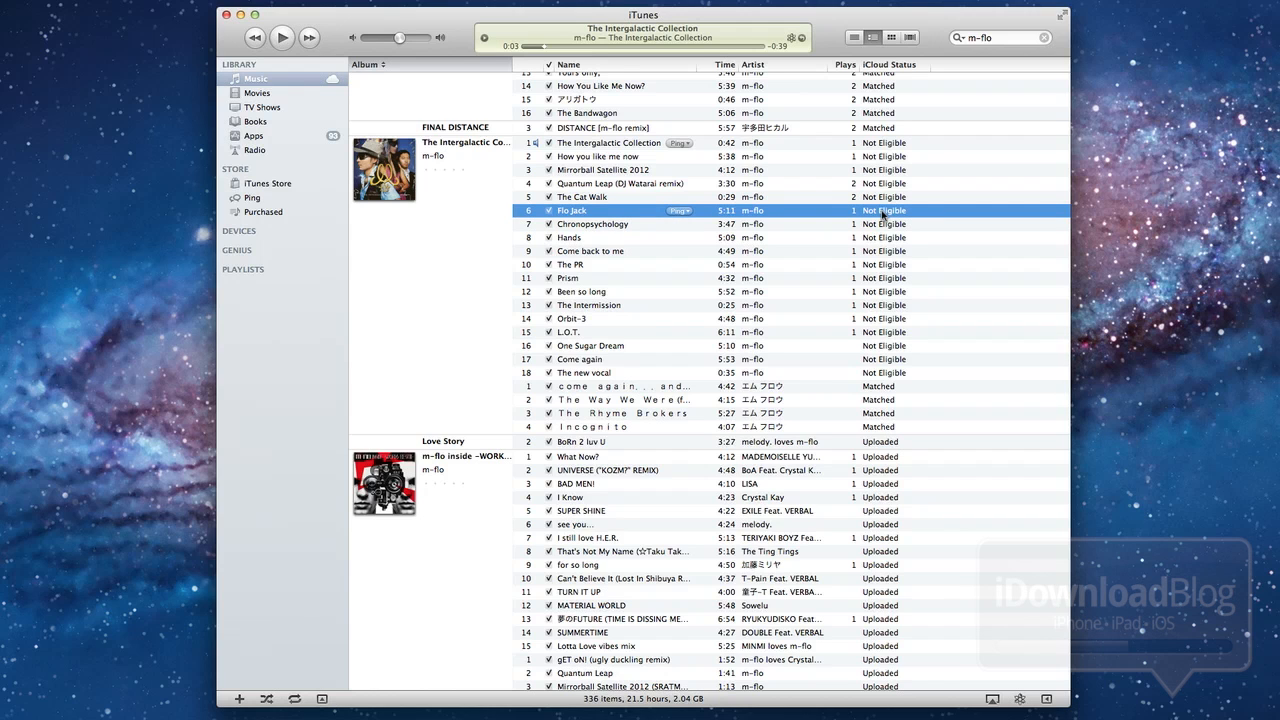
pyautogui.scroll(-3)
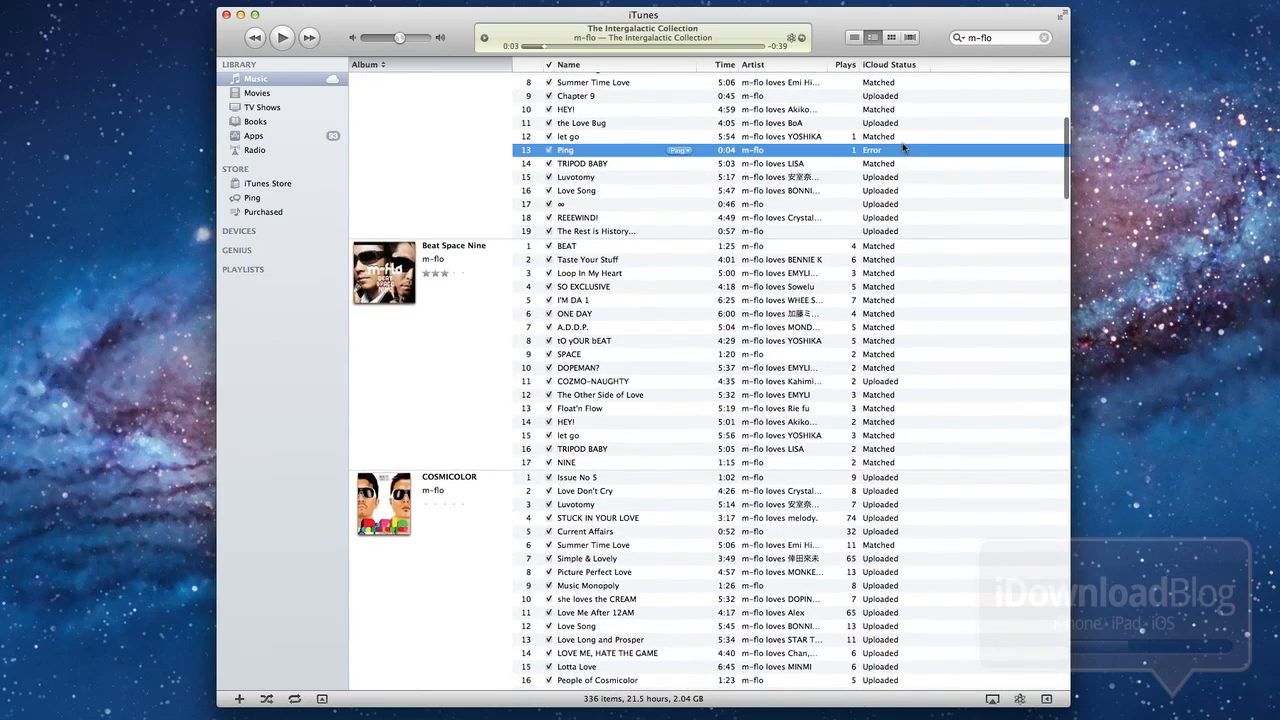
pyautogui.moveTo(912, 154)
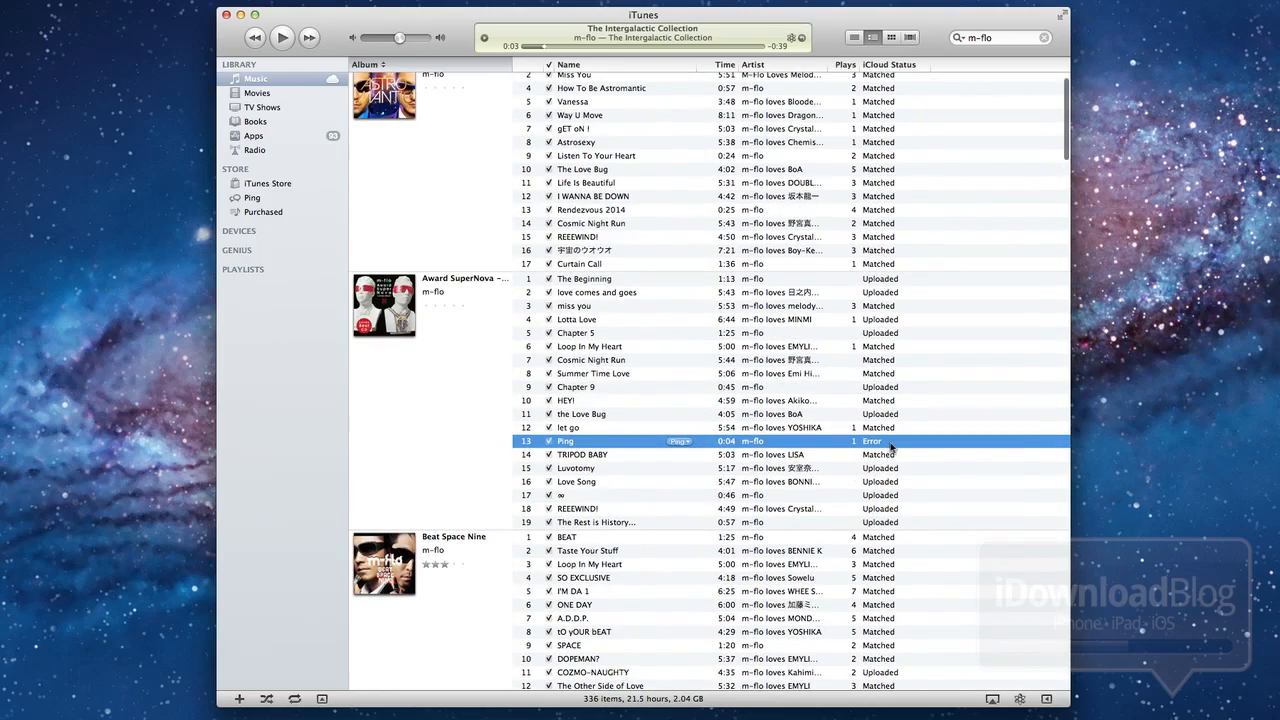
pyautogui.rightClick(564, 442)
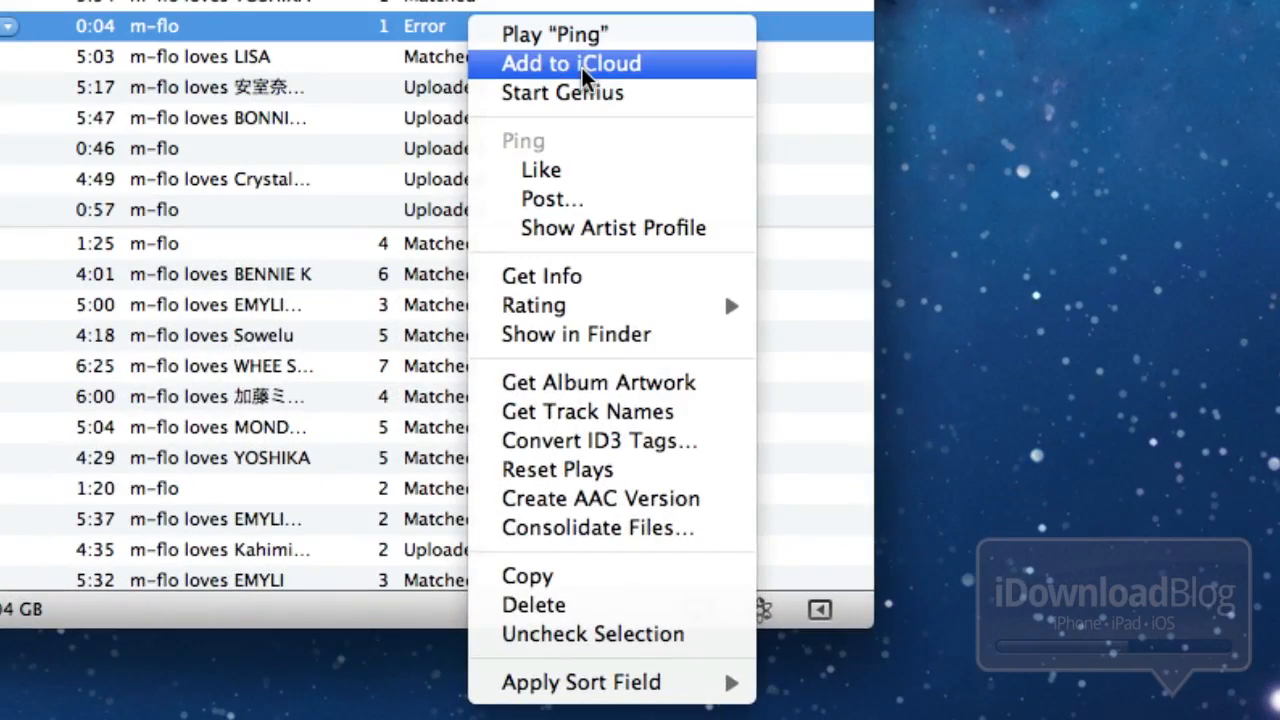
pyautogui.click(572, 62)
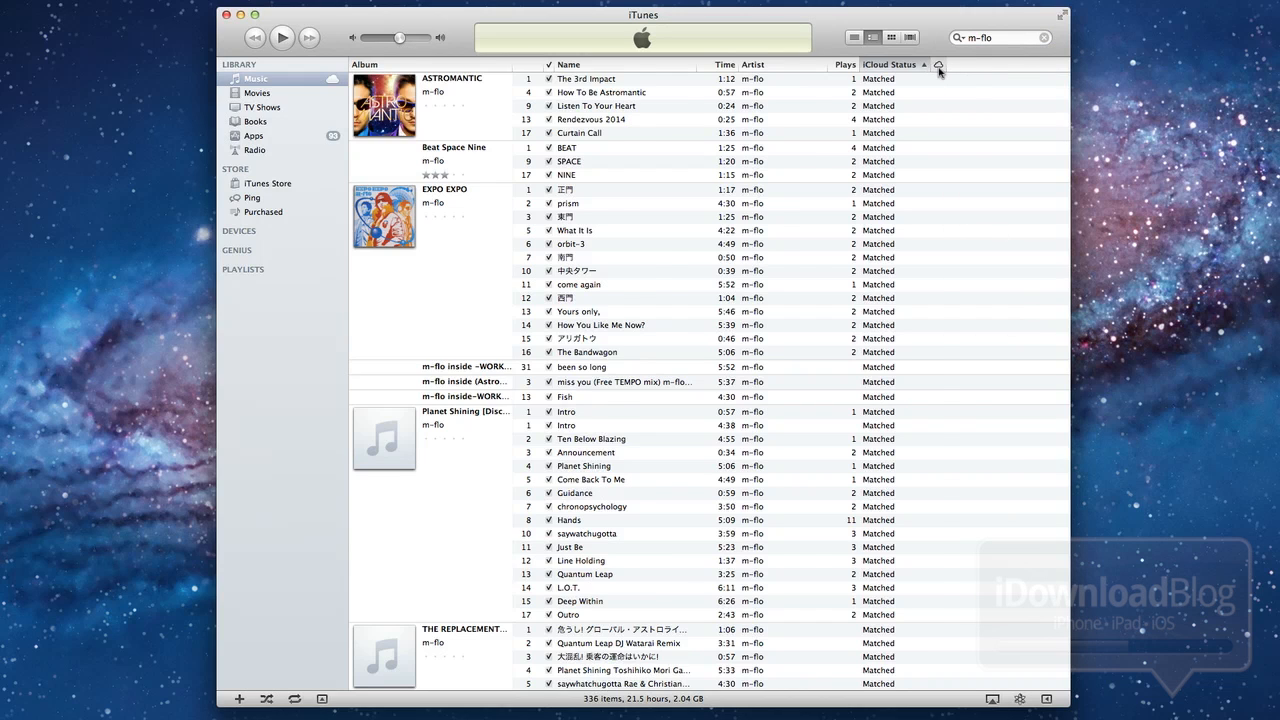
# Step: Scroll through the song list sorted by iCloud Status
pyautogui.scroll(-3)
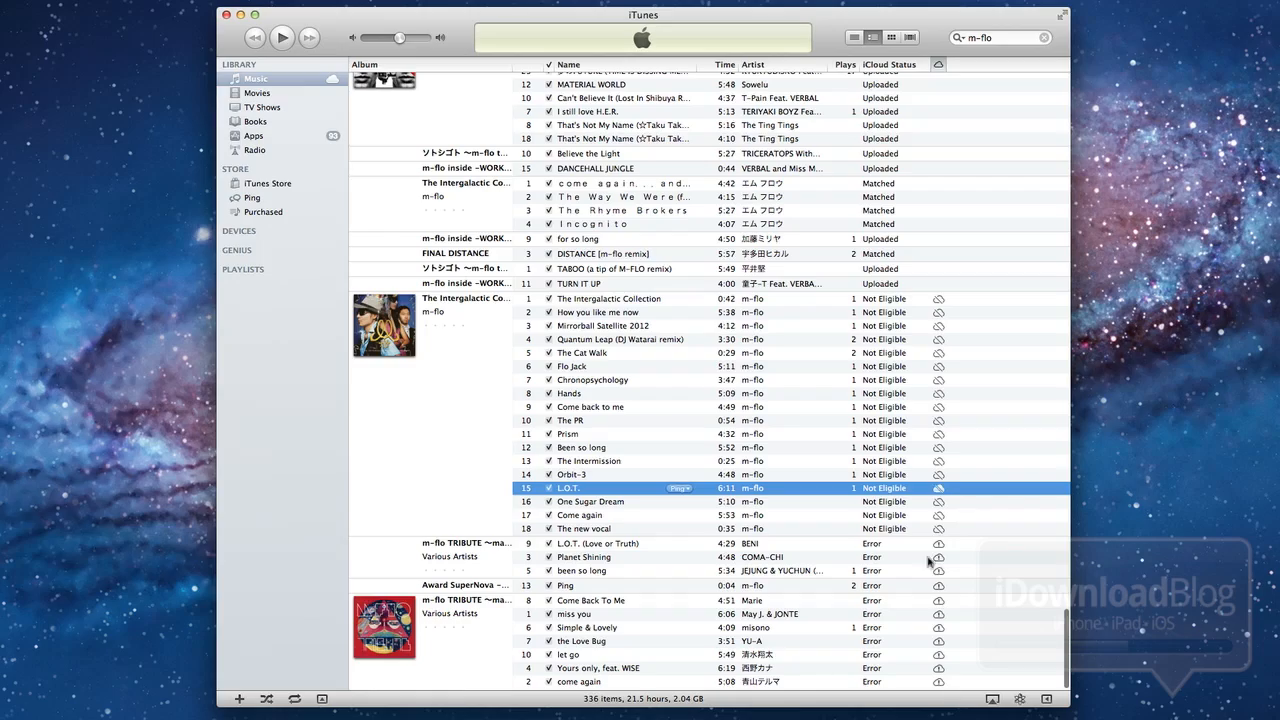
pyautogui.moveTo(920, 628)
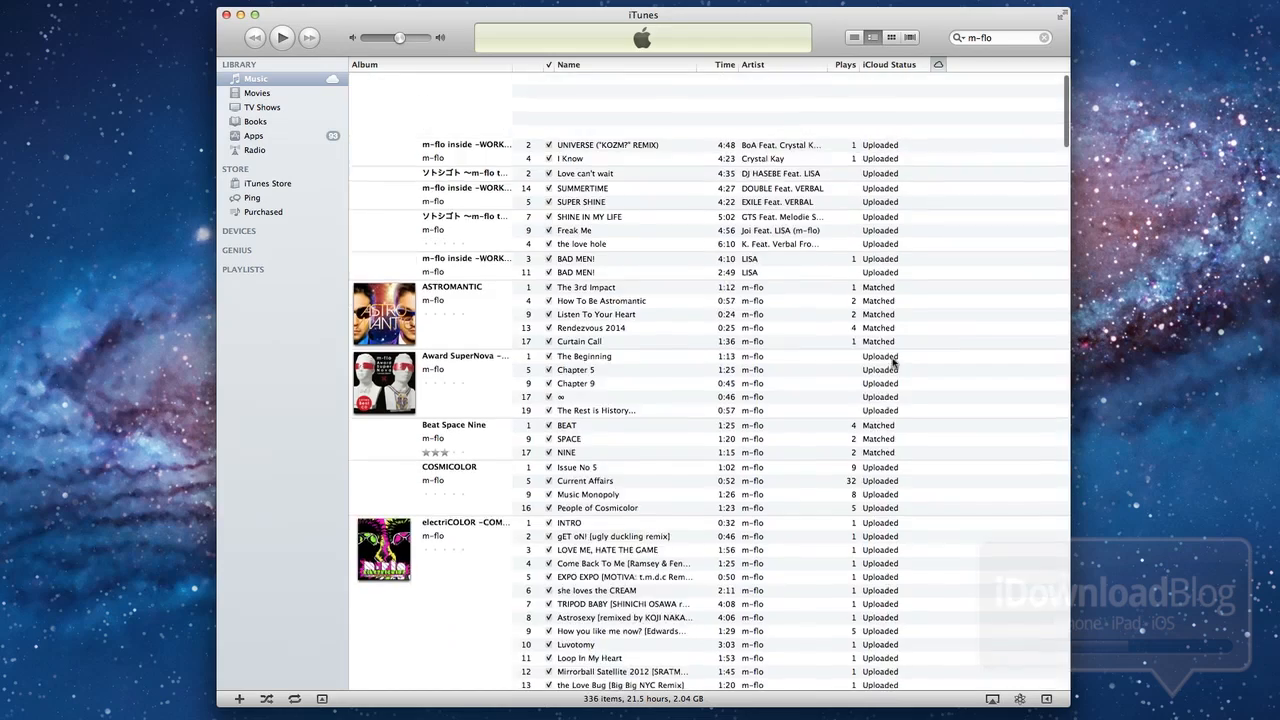
pyautogui.scroll(-3)
pyautogui.write('umford')
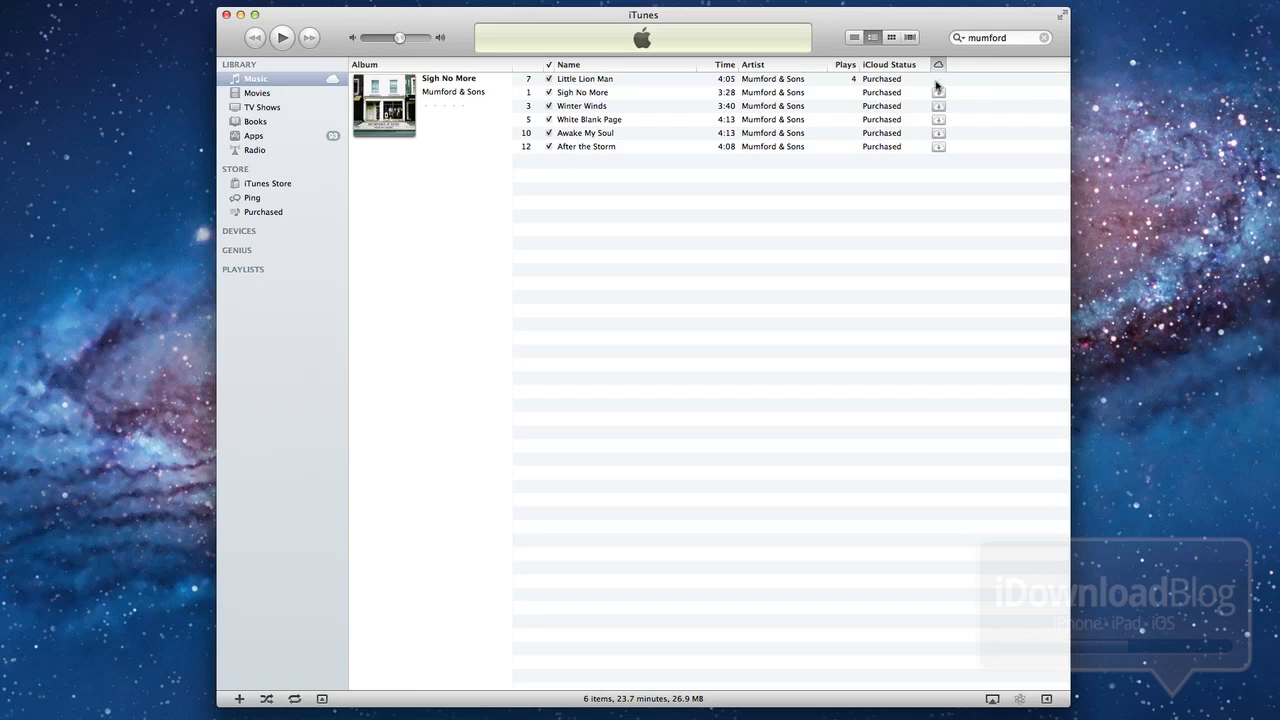
pyautogui.moveTo(912, 98)
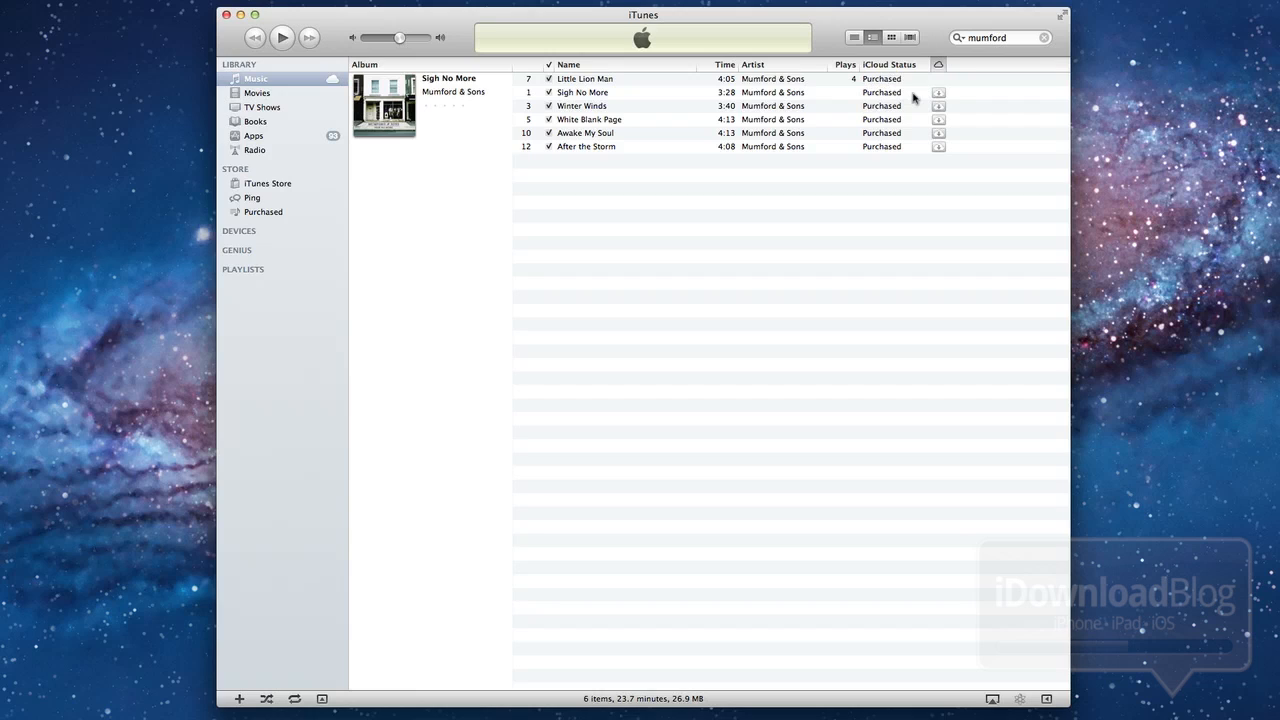
pyautogui.moveTo(928, 96)
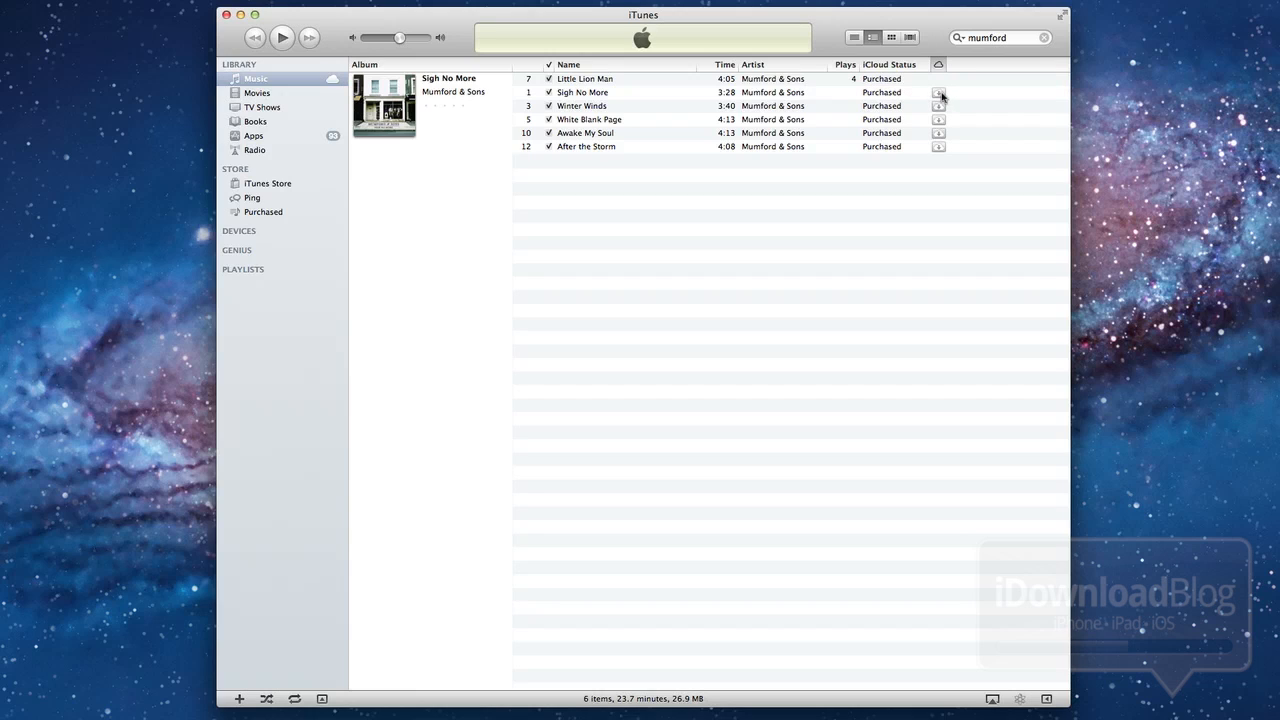
pyautogui.rightClick(584, 92)
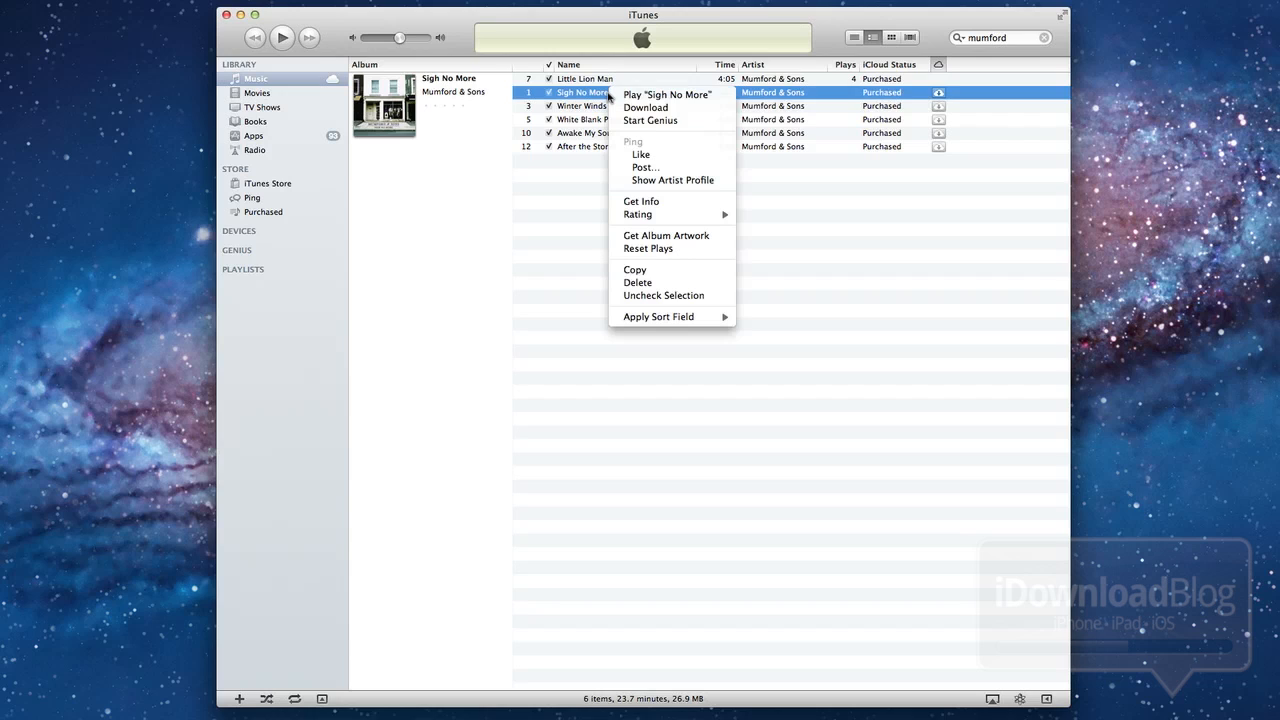
pyautogui.moveTo(658, 316)
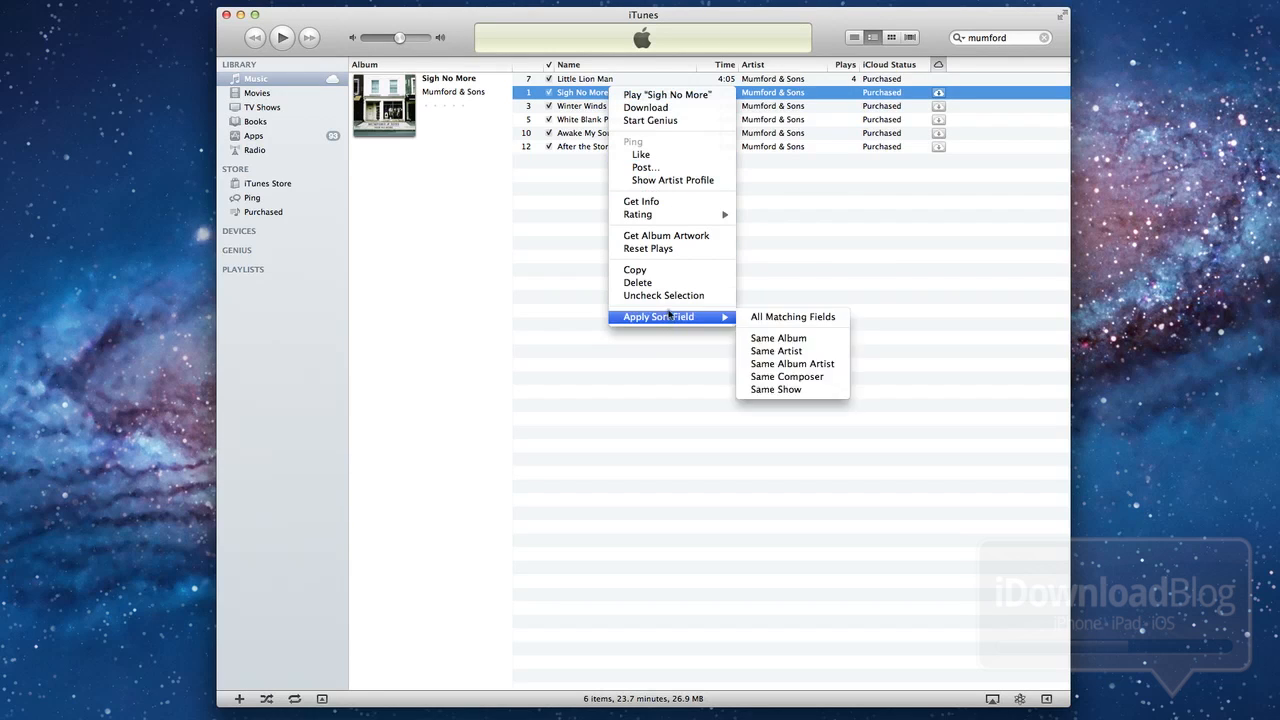
pyautogui.moveTo(664, 296)
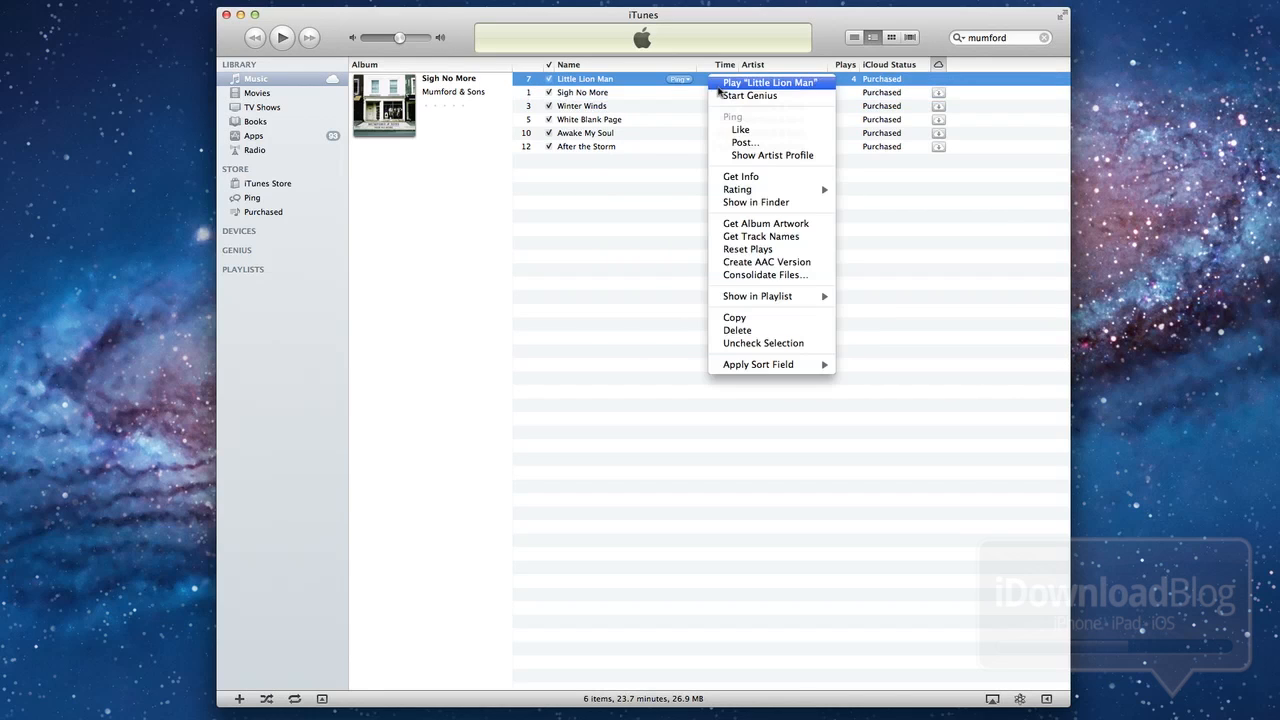
pyautogui.moveTo(772, 202)
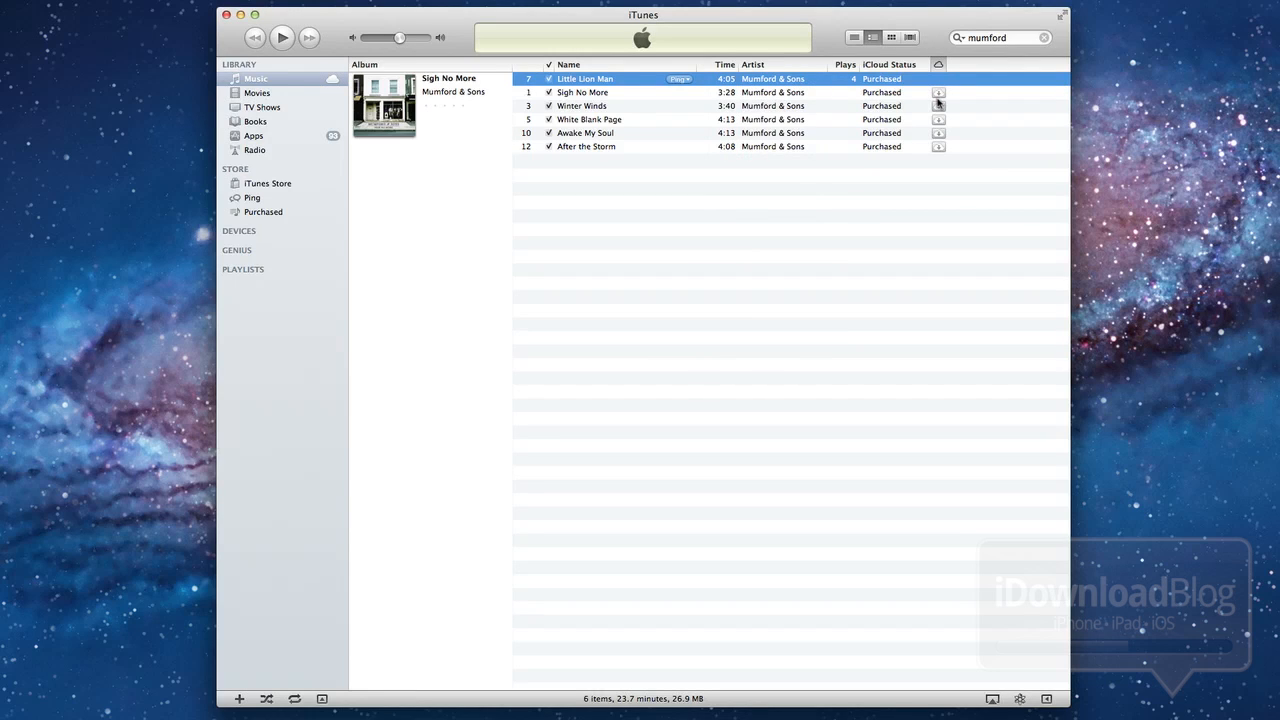
pyautogui.click(938, 92)
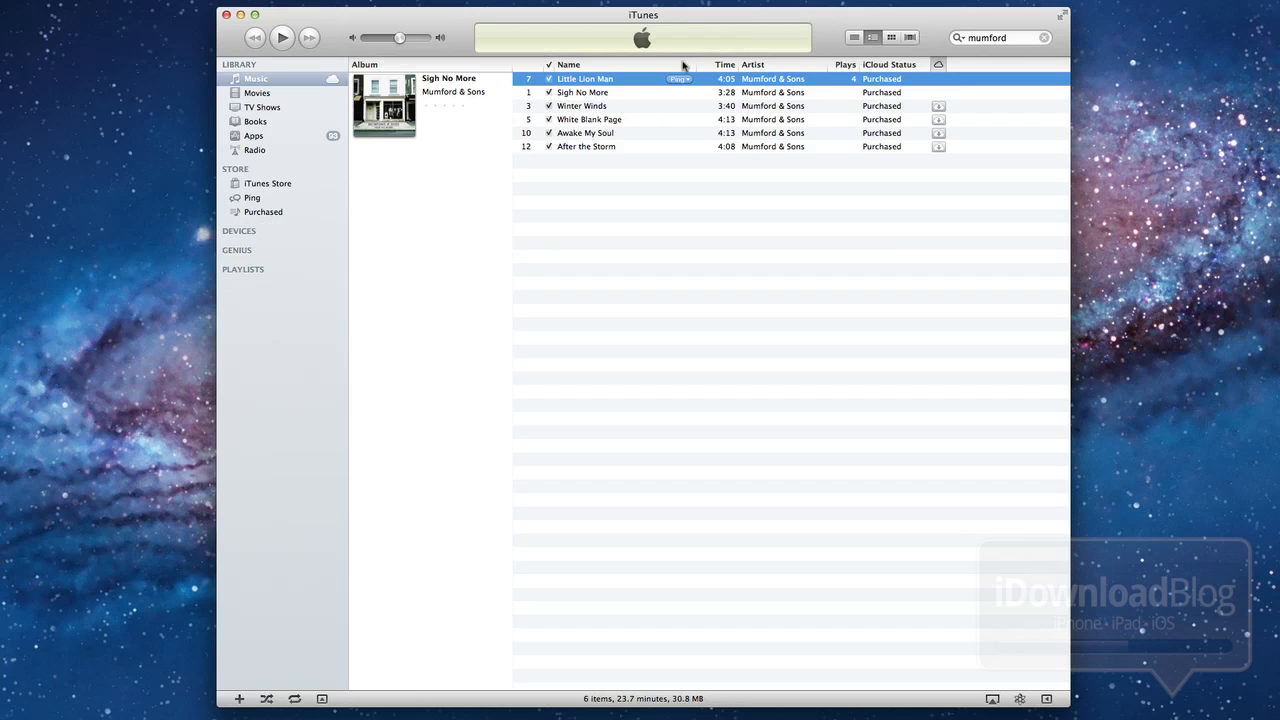
pyautogui.rightClick(582, 92)
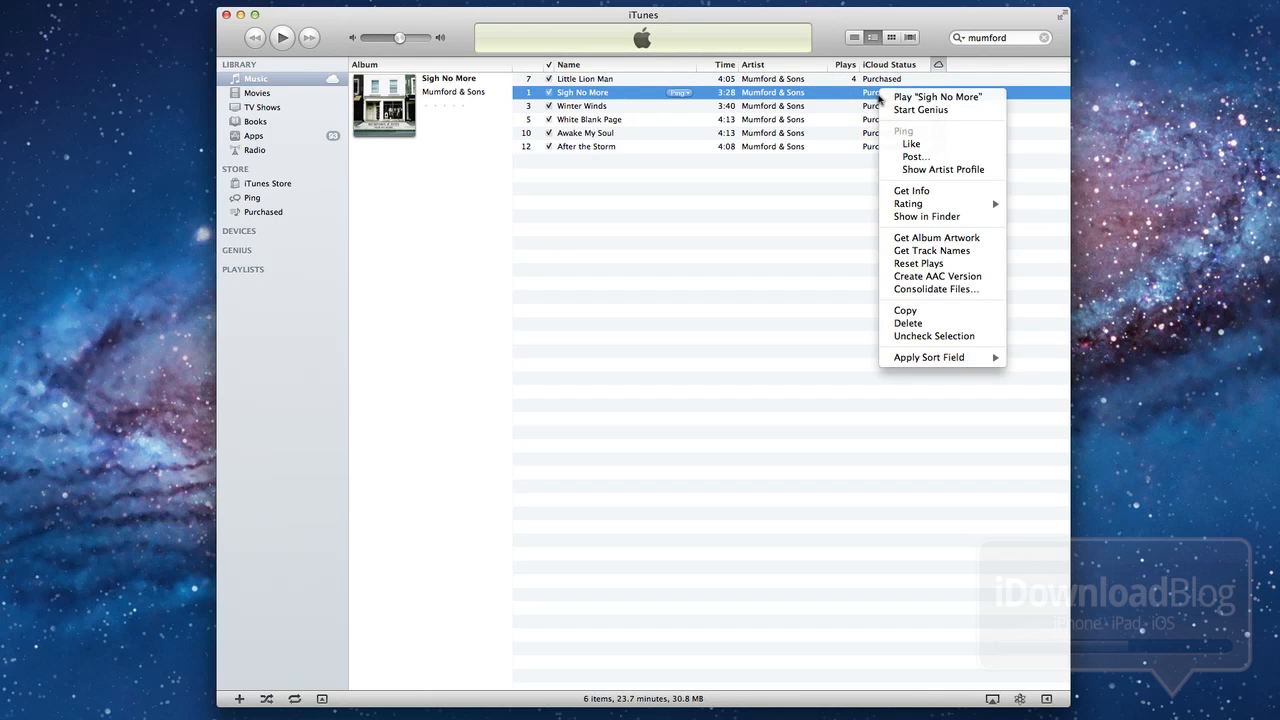
pyautogui.moveTo(930, 228)
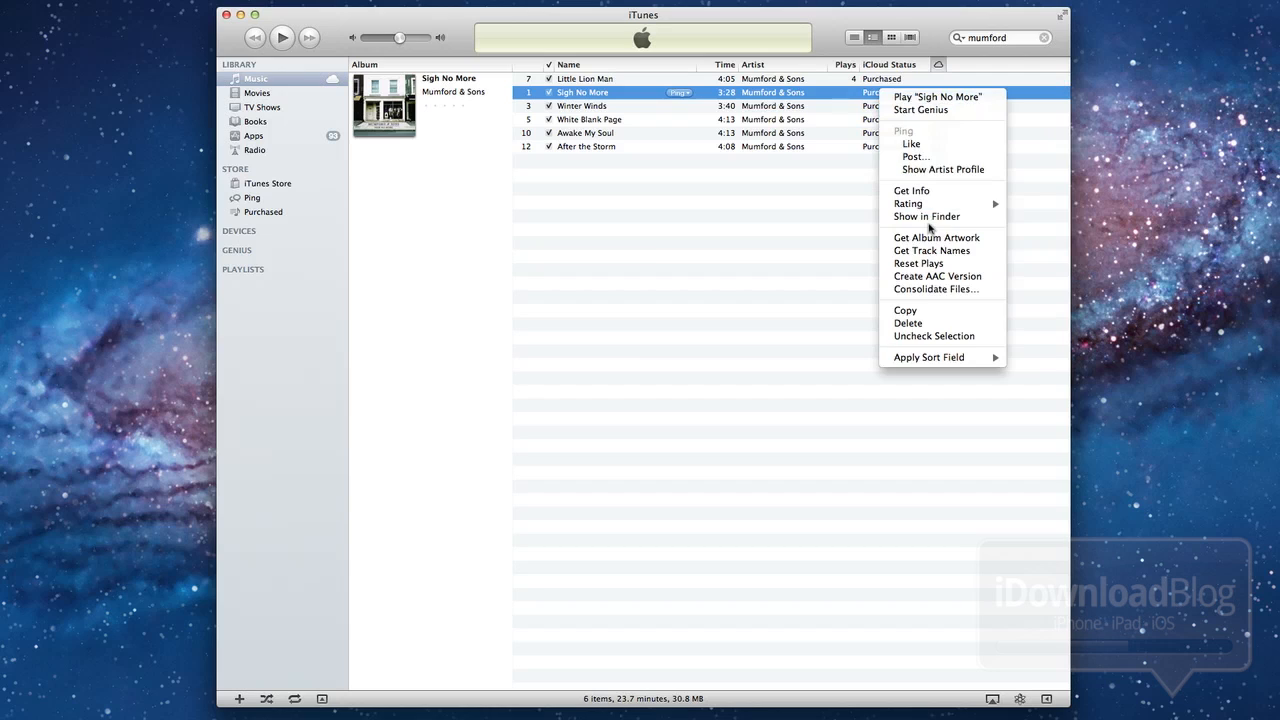
pyautogui.click(580, 106)
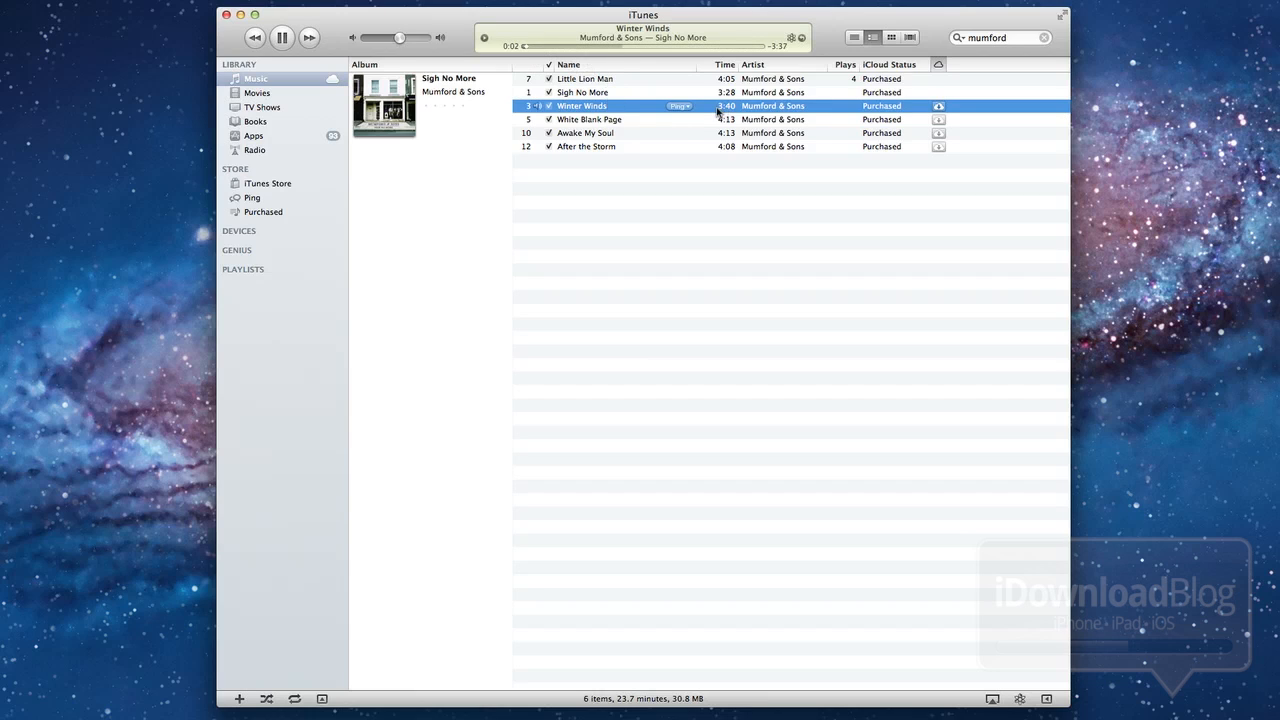
# Step: Stream Sigh No More, Winter Winds and Awake My Soul from iCloud, ending on White Blank Page
pyautogui.click(282, 36)
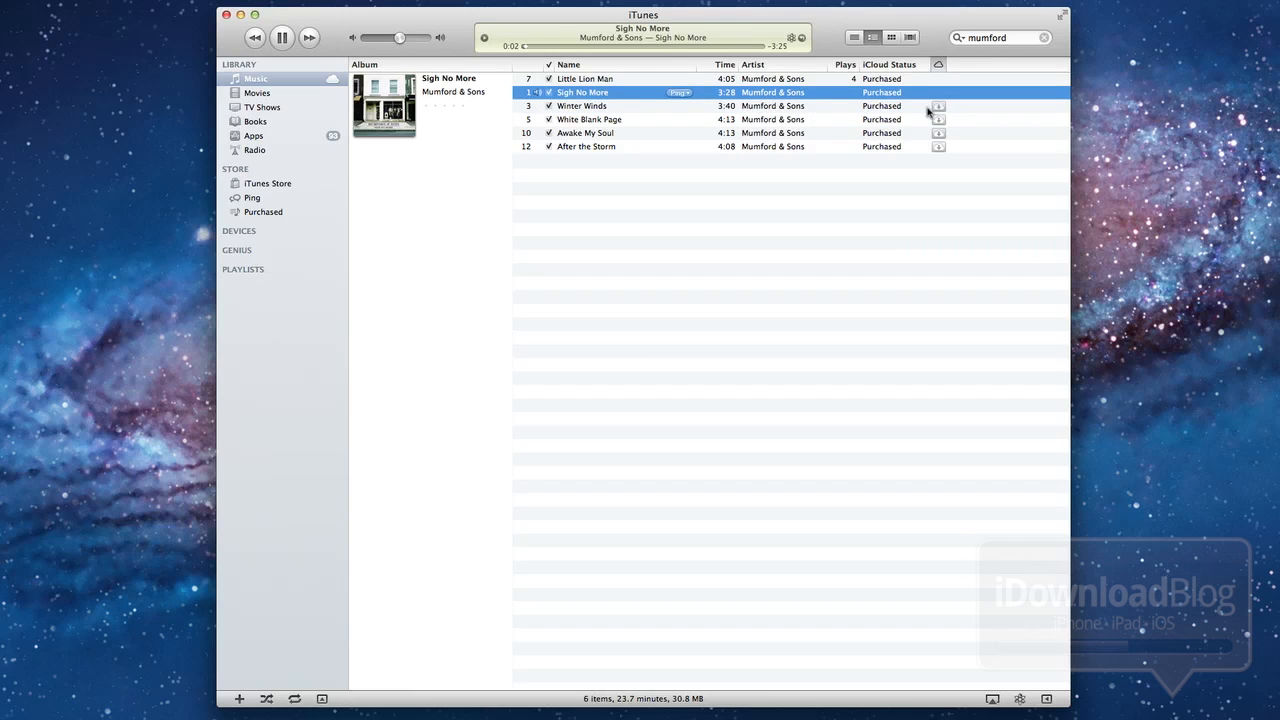
pyautogui.moveTo(850, 112)
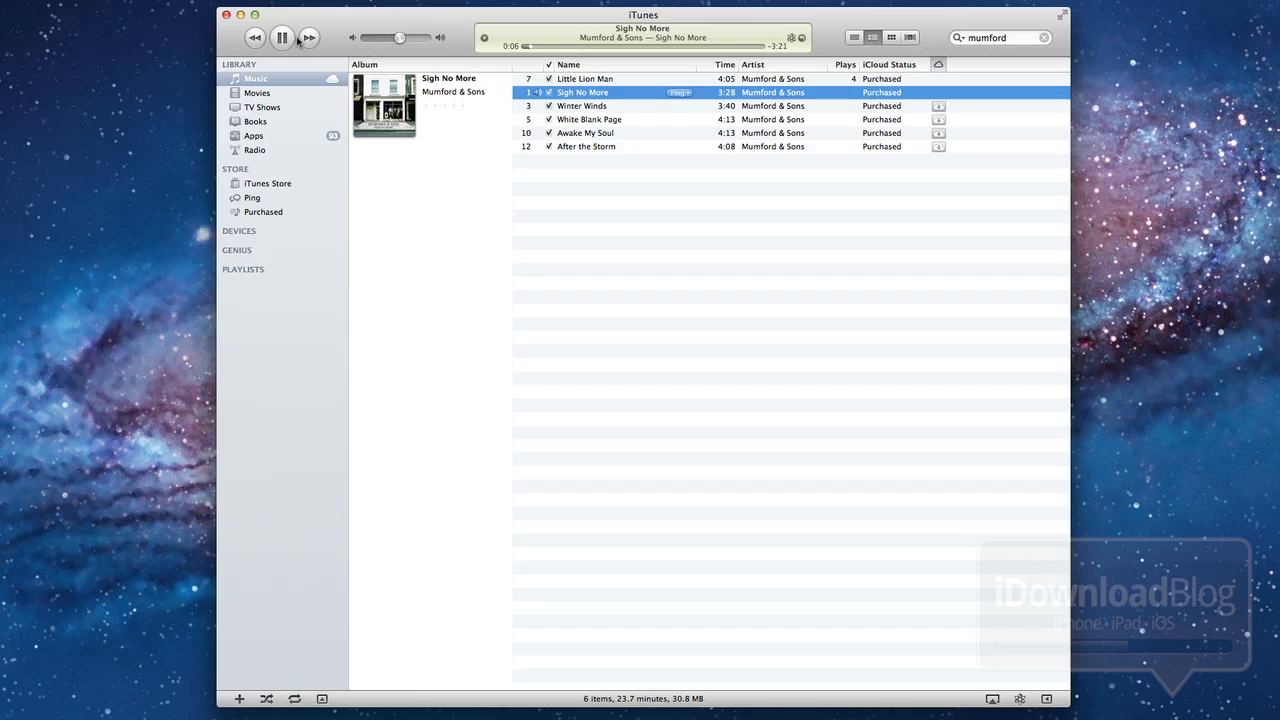
pyautogui.doubleClick(580, 106)
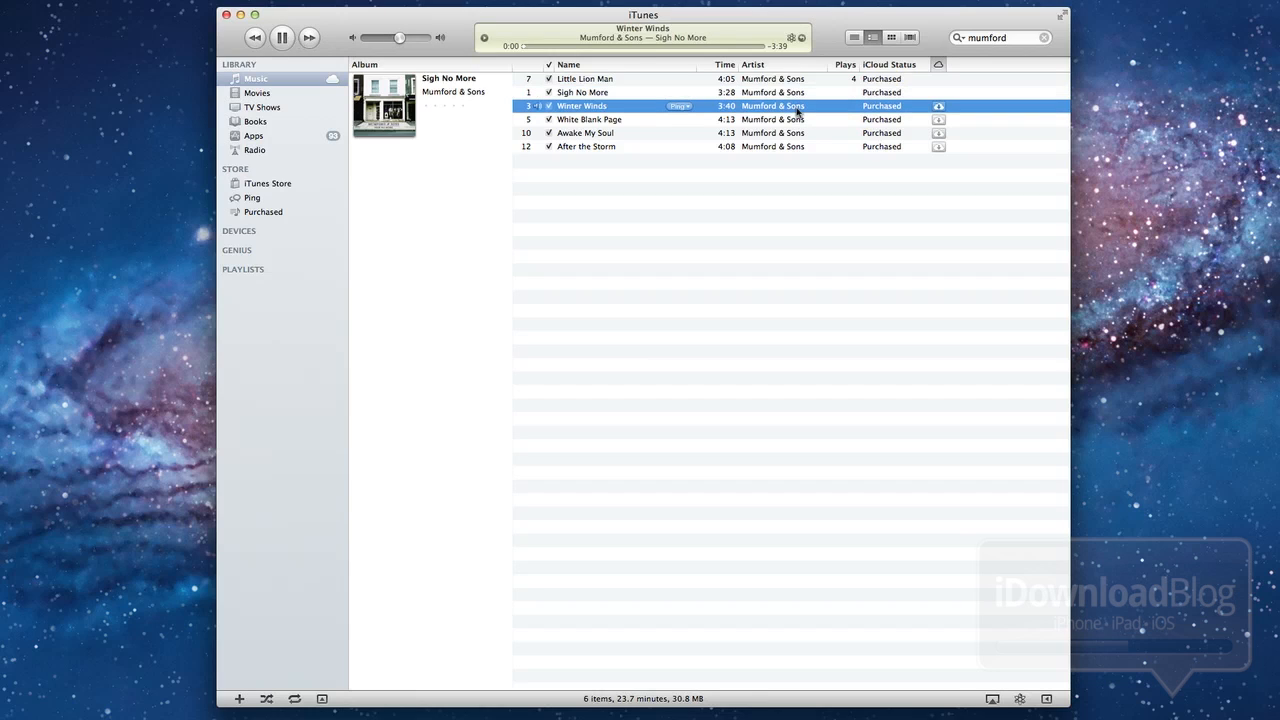
pyautogui.click(680, 46)
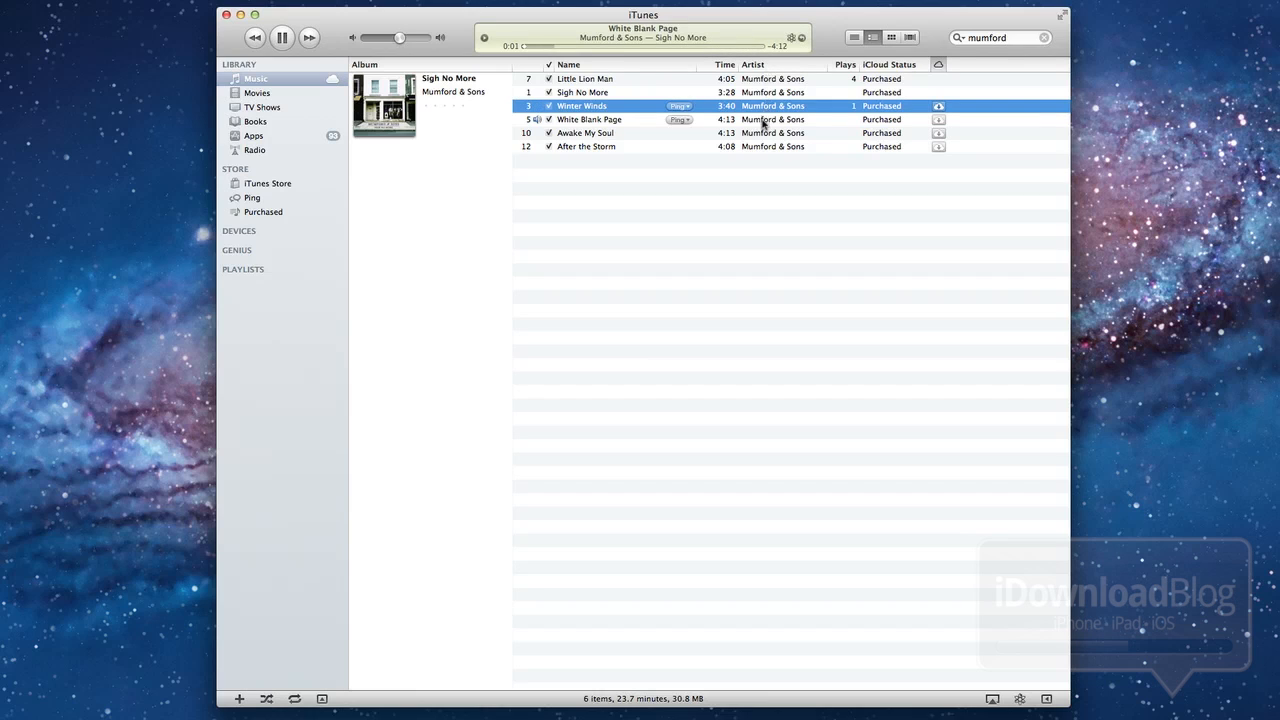
pyautogui.click(584, 132)
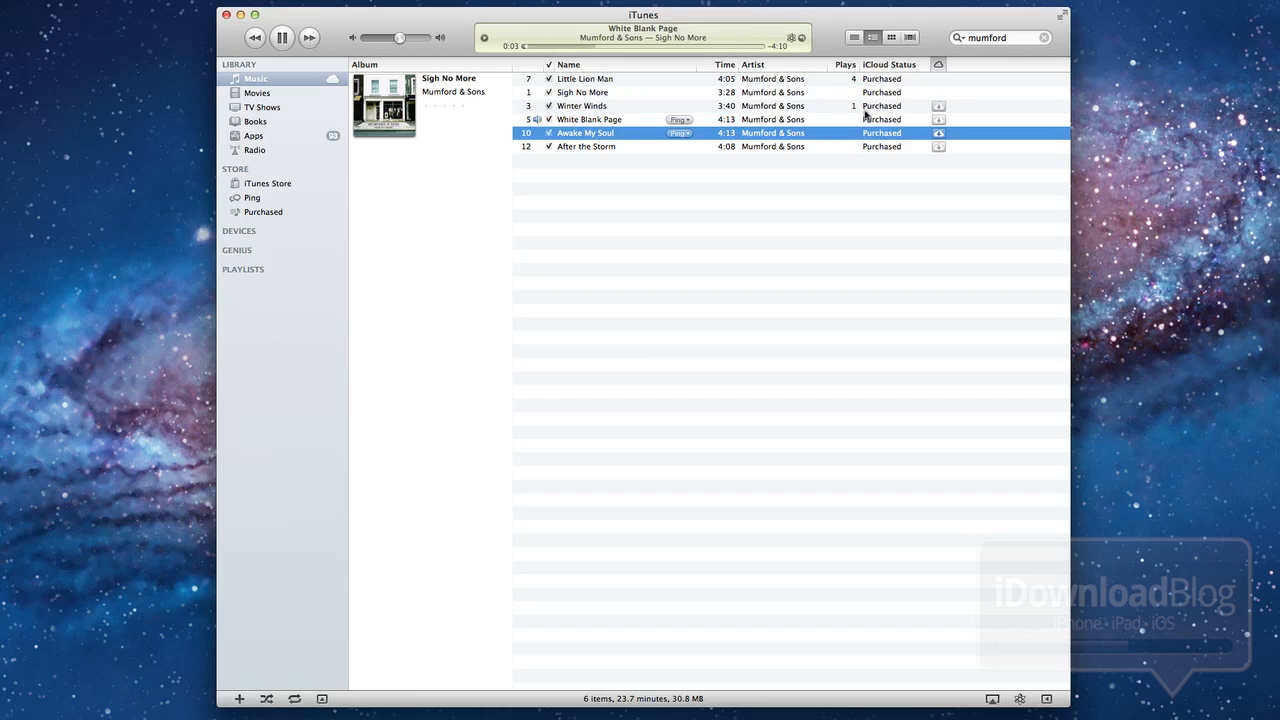
pyautogui.rightClick(582, 104)
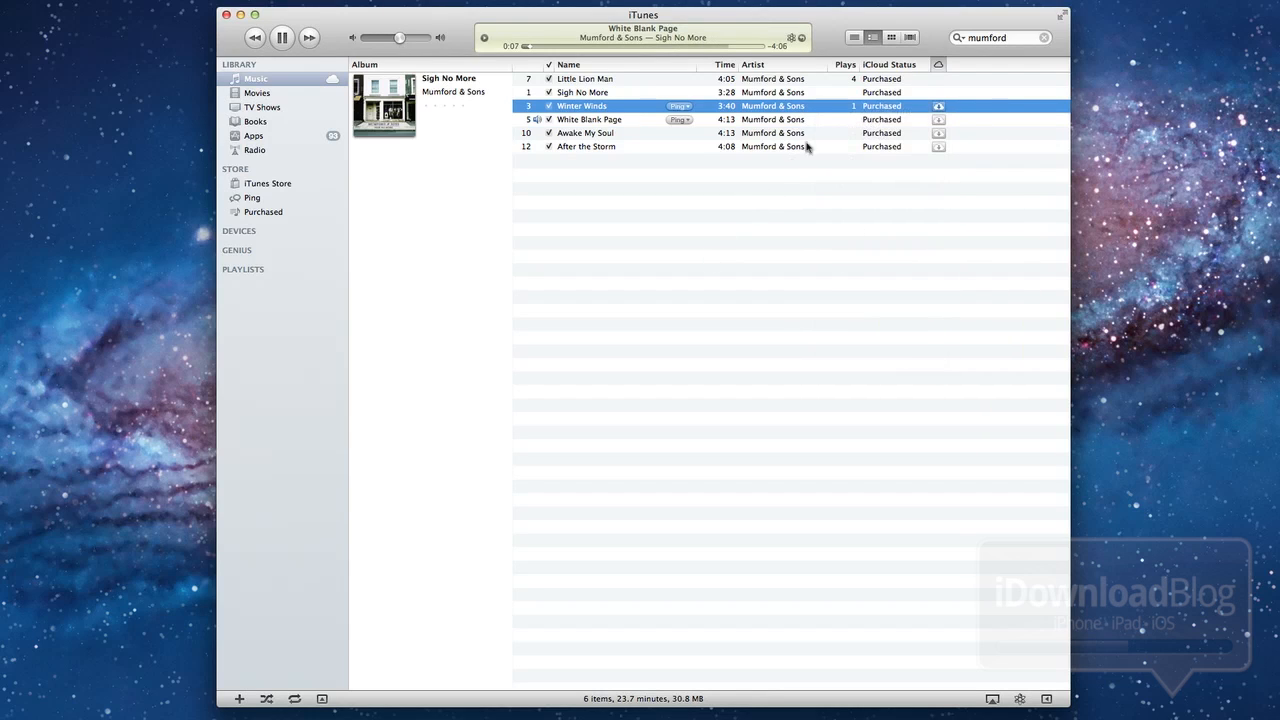
pyautogui.click(284, 36)
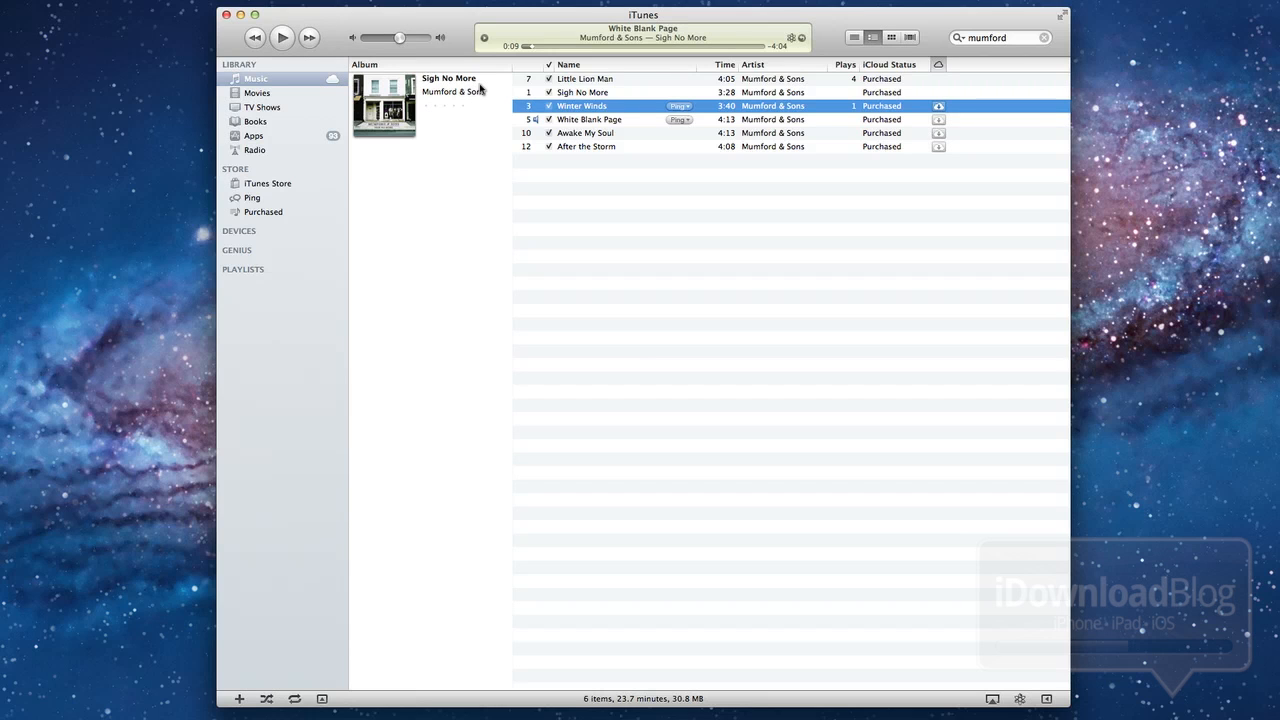
pyautogui.moveTo(846, 112)
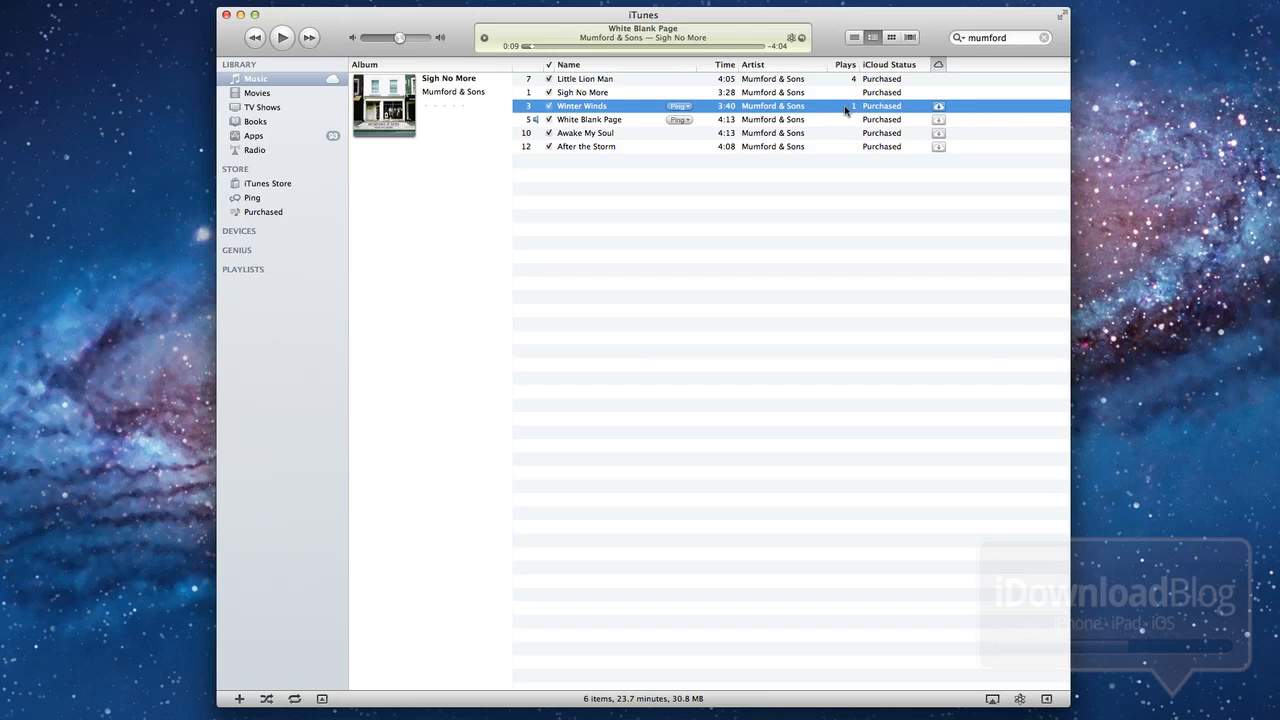
# Step: Search 'wild you' and delete the Duplicate copy of Bear Of My Heart, confirming the trash prompt
pyautogui.write('wild you')
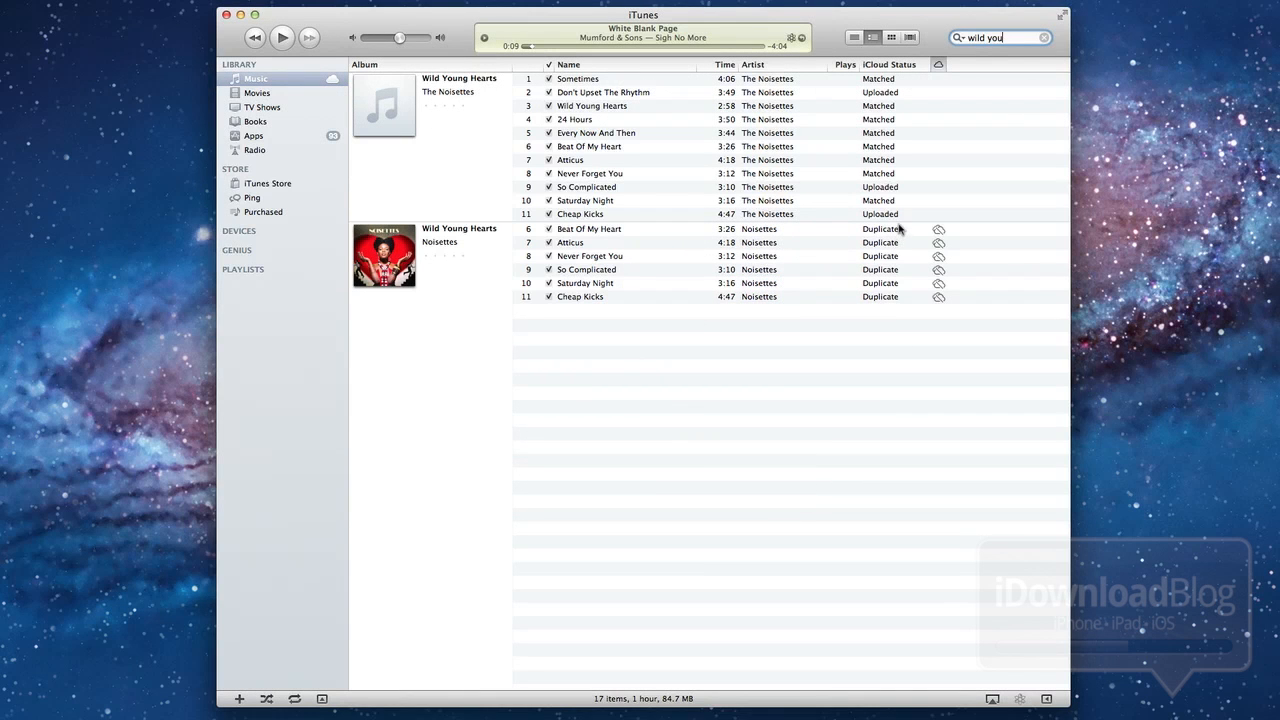
pyautogui.moveTo(916, 248)
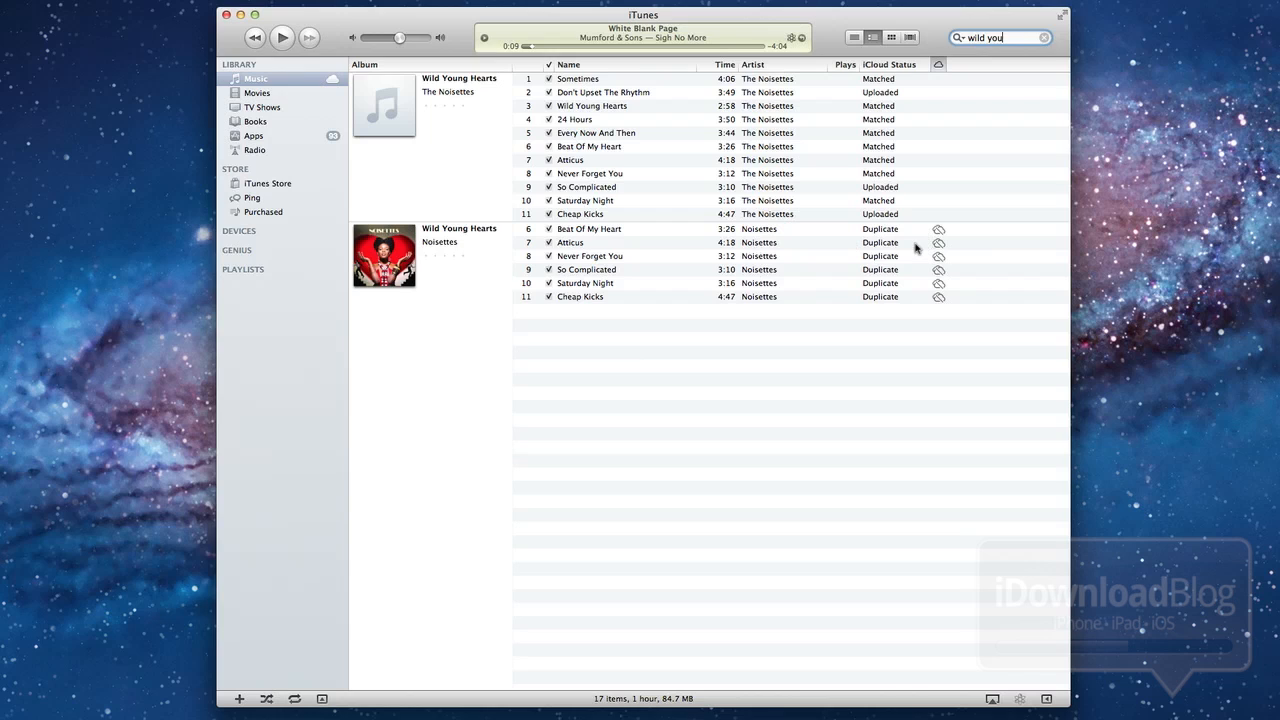
pyautogui.click(588, 228)
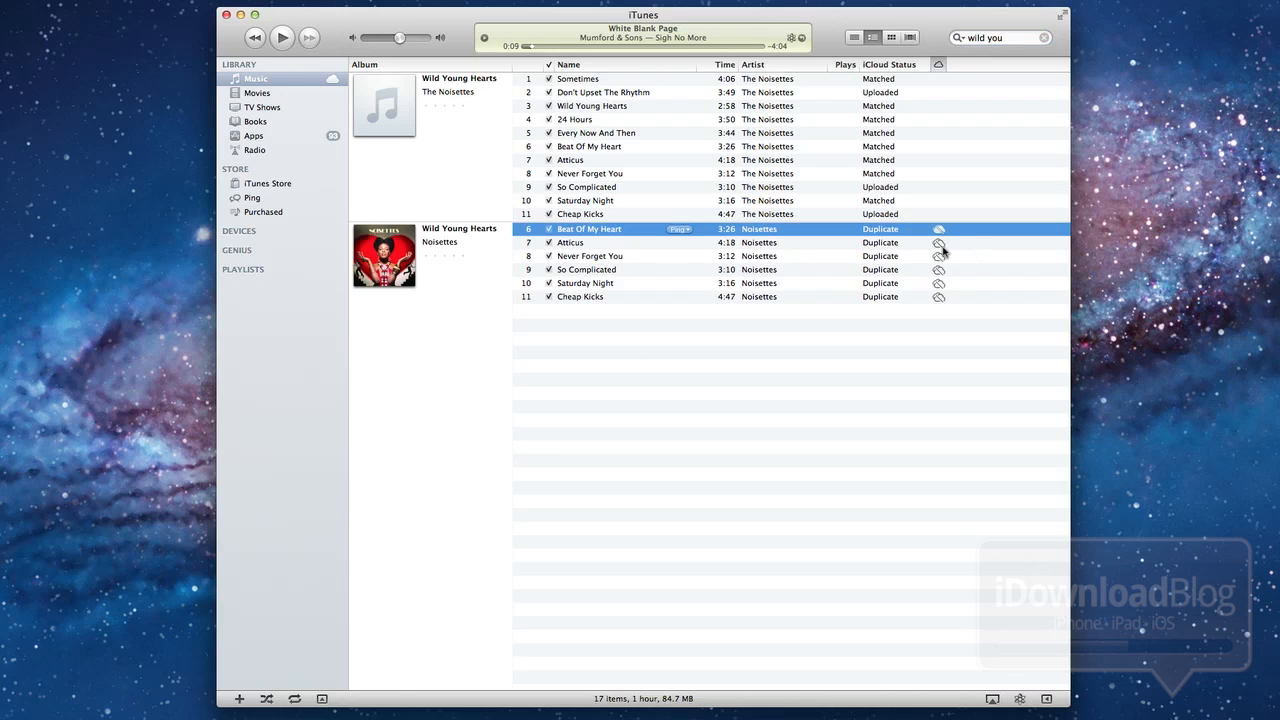
pyautogui.moveTo(940, 296)
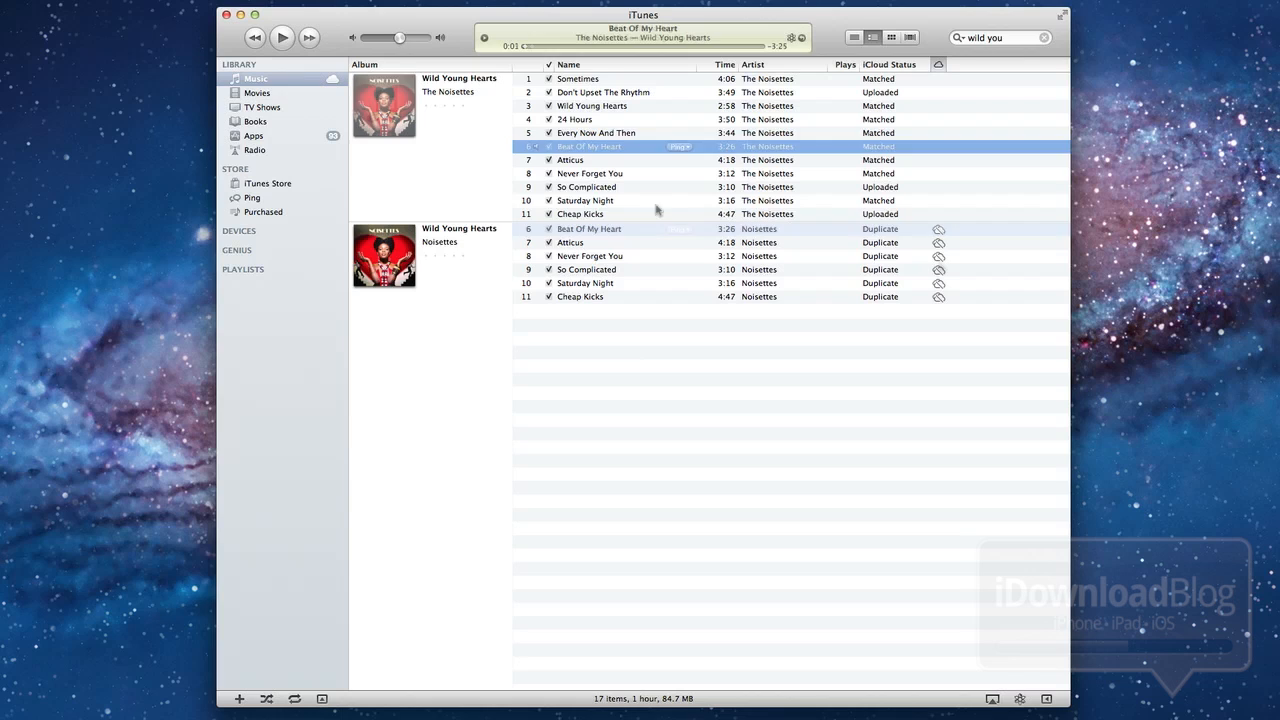
pyautogui.click(588, 228)
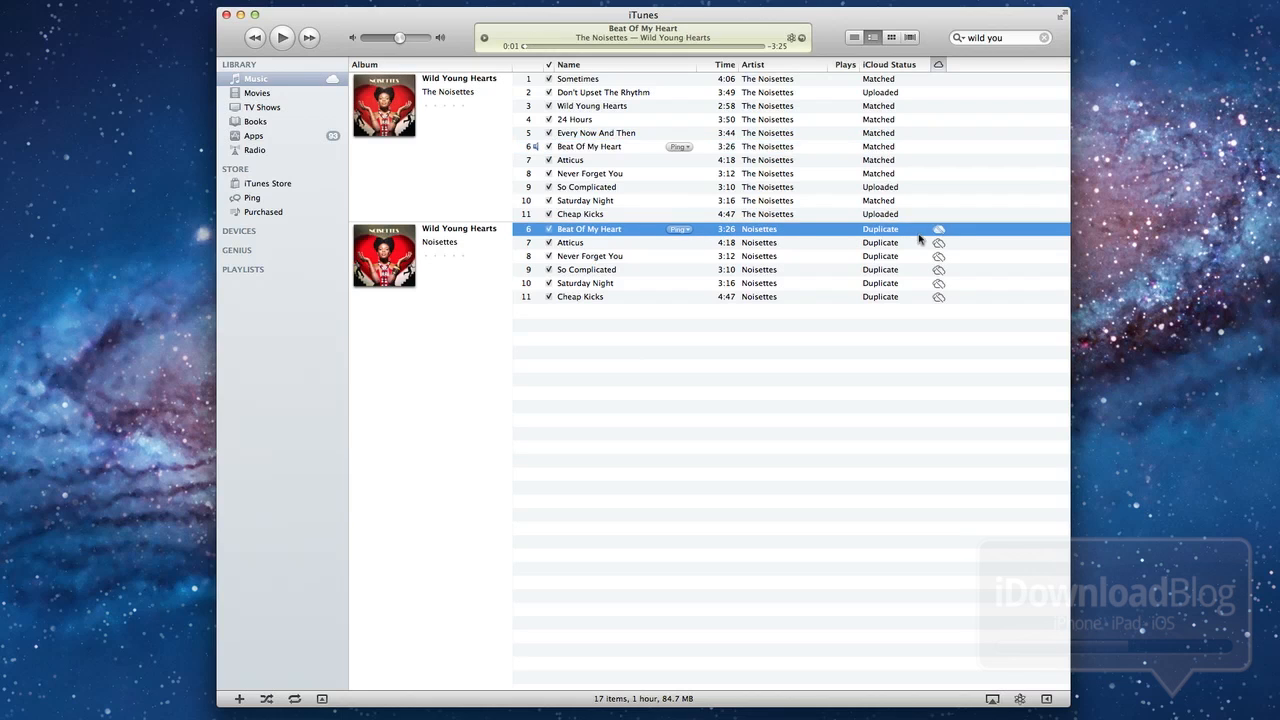
pyautogui.click(938, 228)
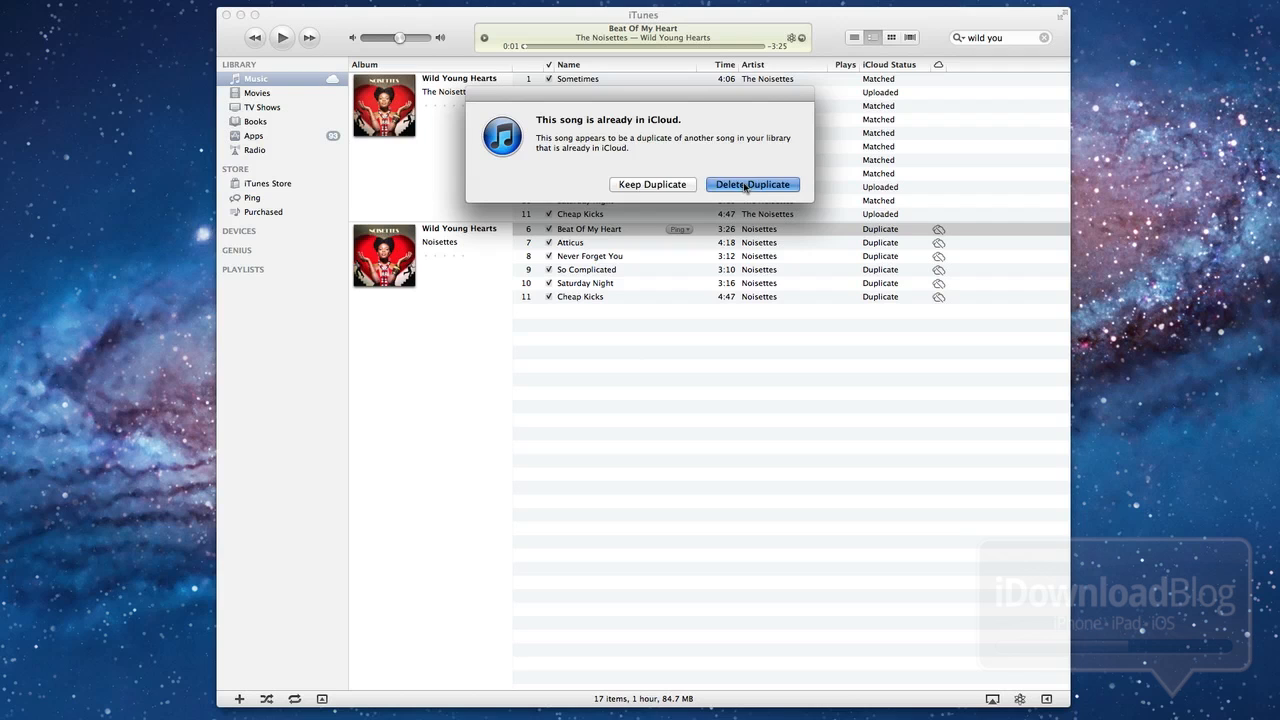
pyautogui.click(752, 184)
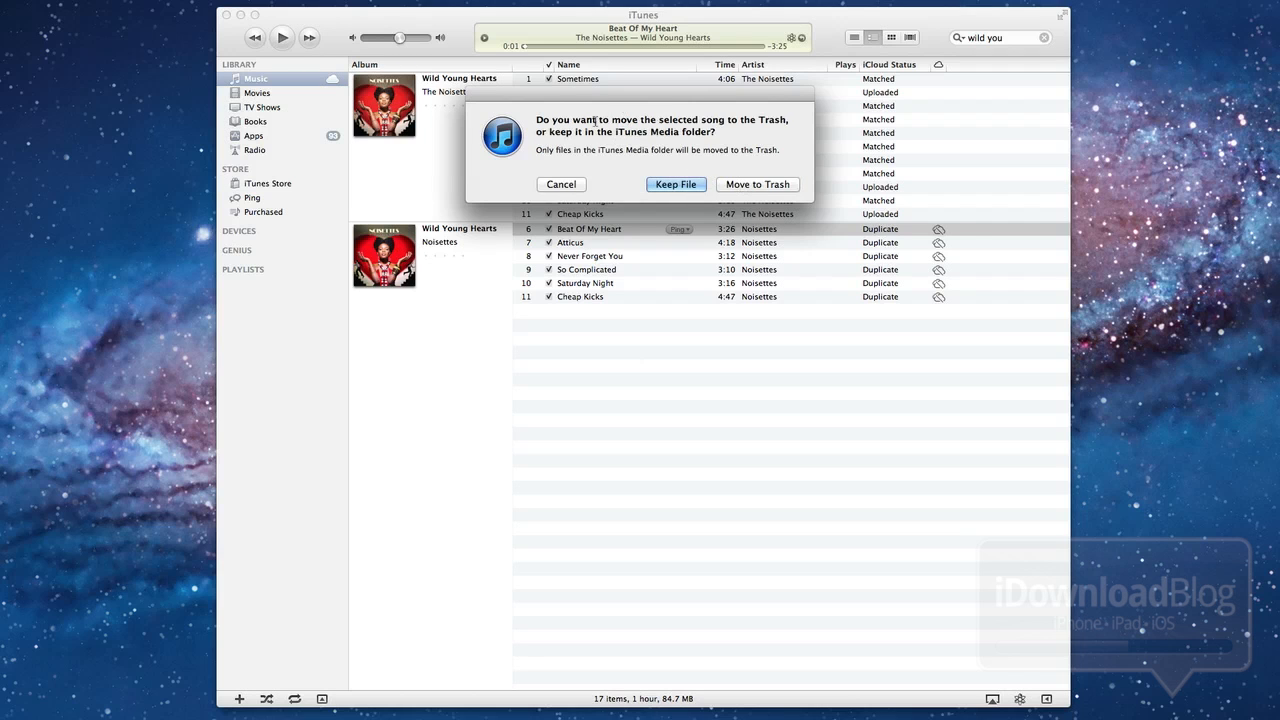
pyautogui.click(676, 184)
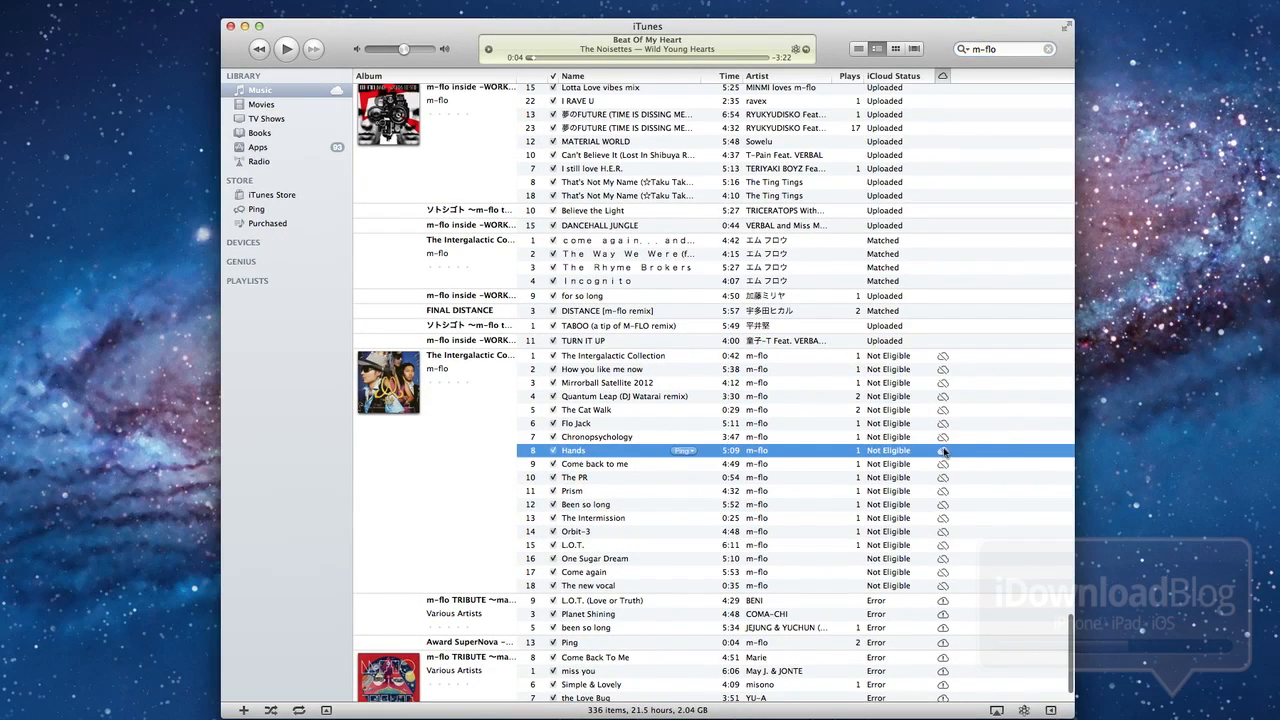
# Step: Read why m-flo's Hands is Not Eligible and why another m-flo item shows an iCloud Error
pyautogui.click(942, 450)
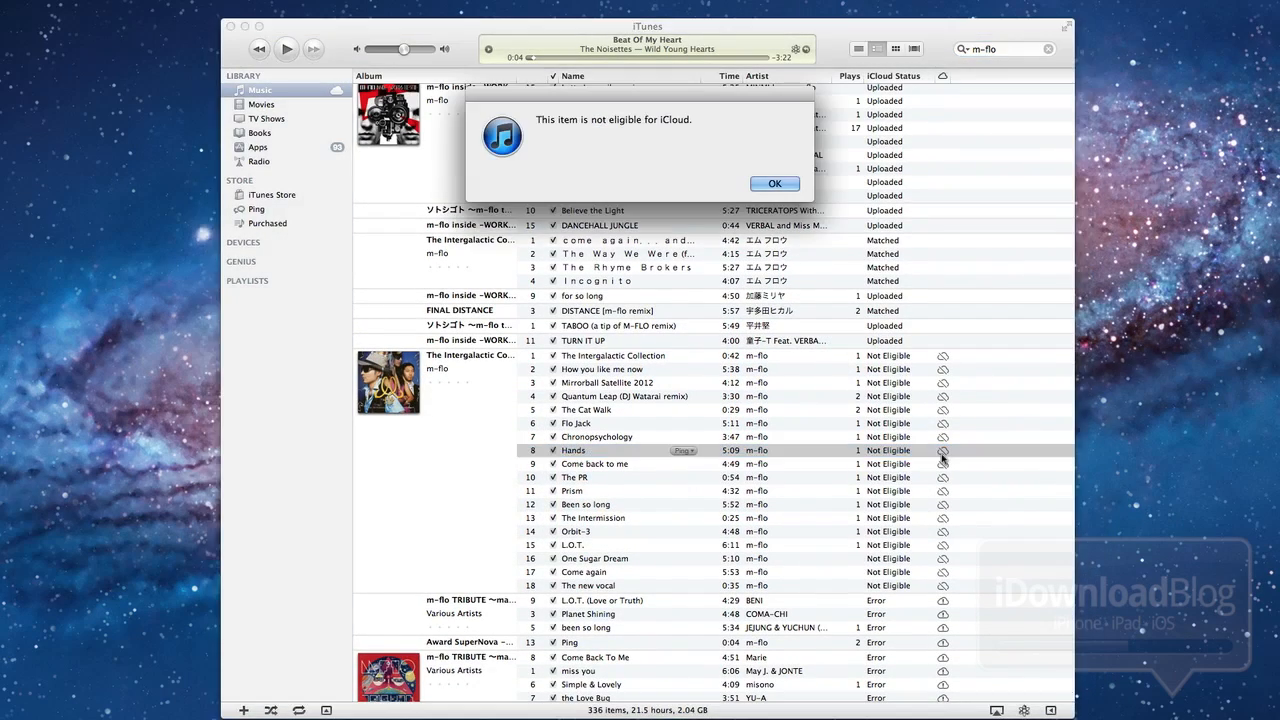
pyautogui.click(774, 184)
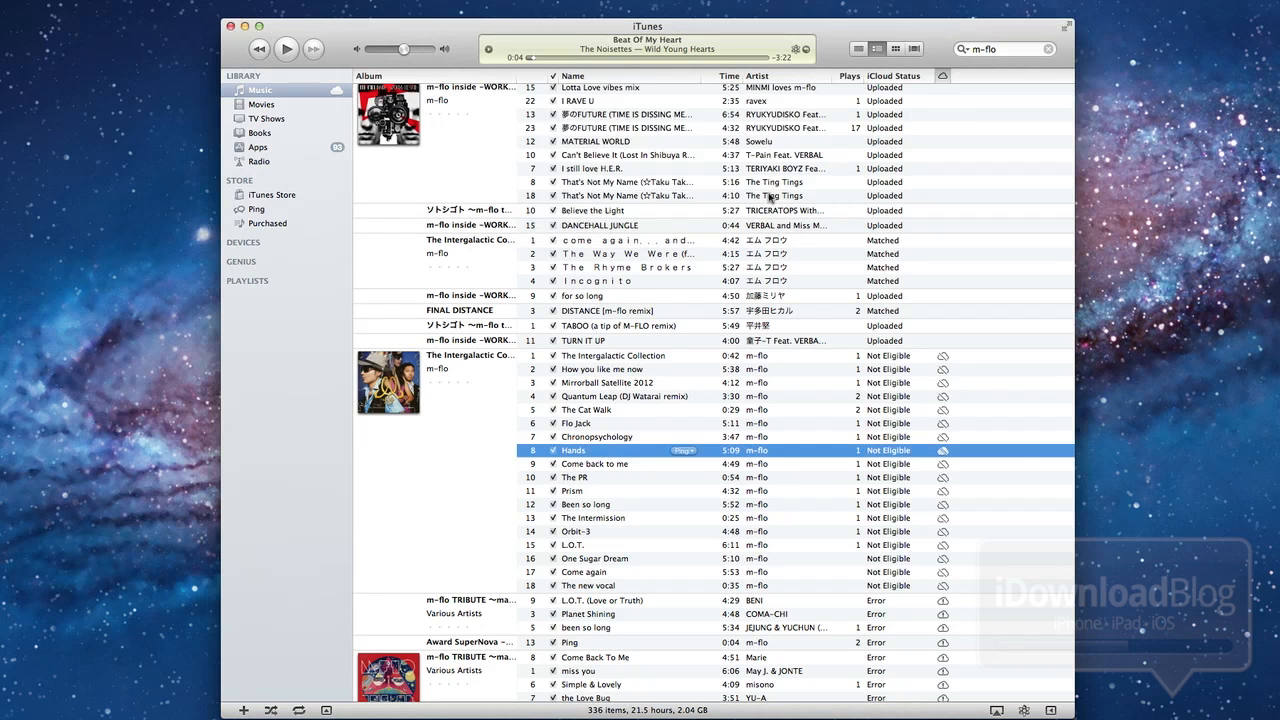
pyautogui.scroll(-3)
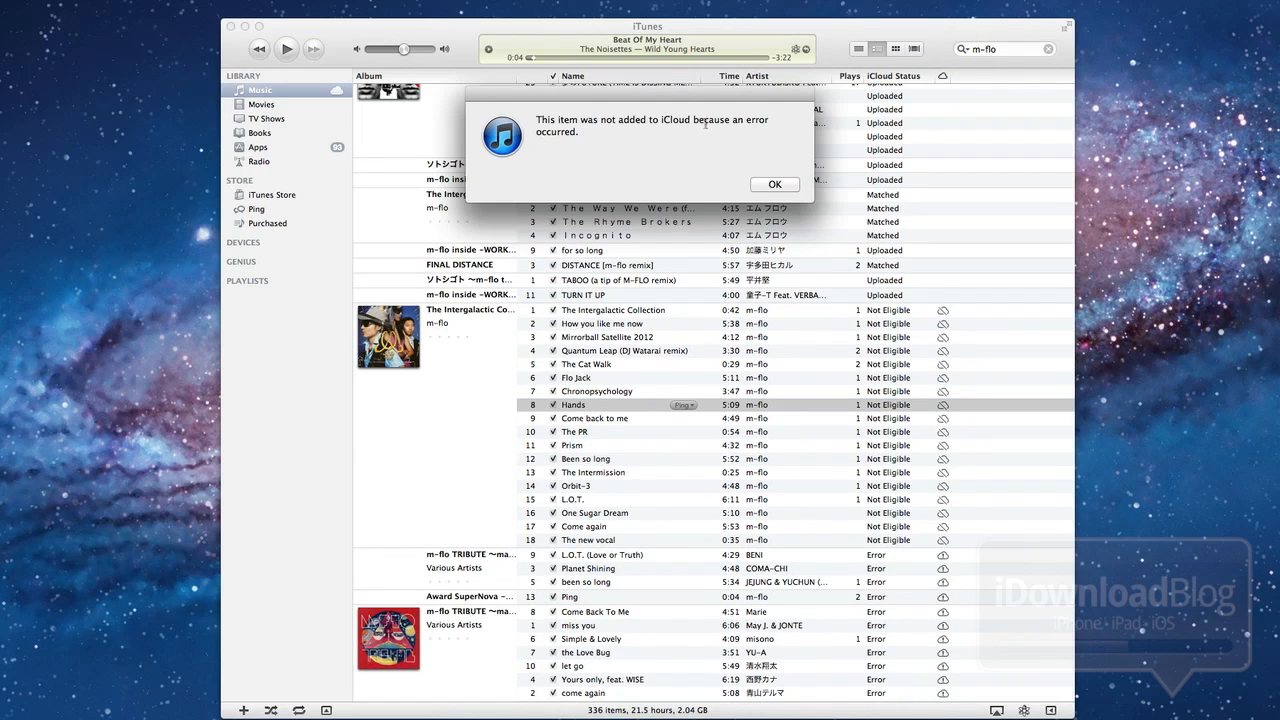
pyautogui.click(774, 184)
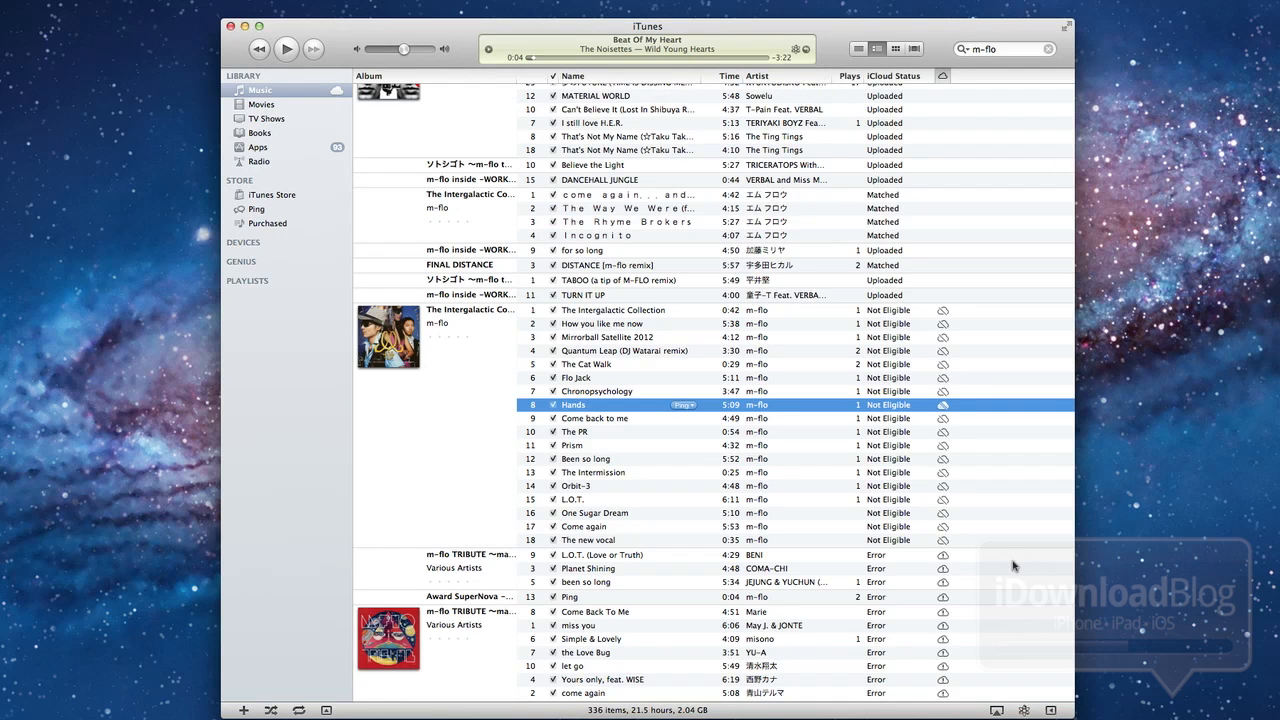
pyautogui.moveTo(984, 528)
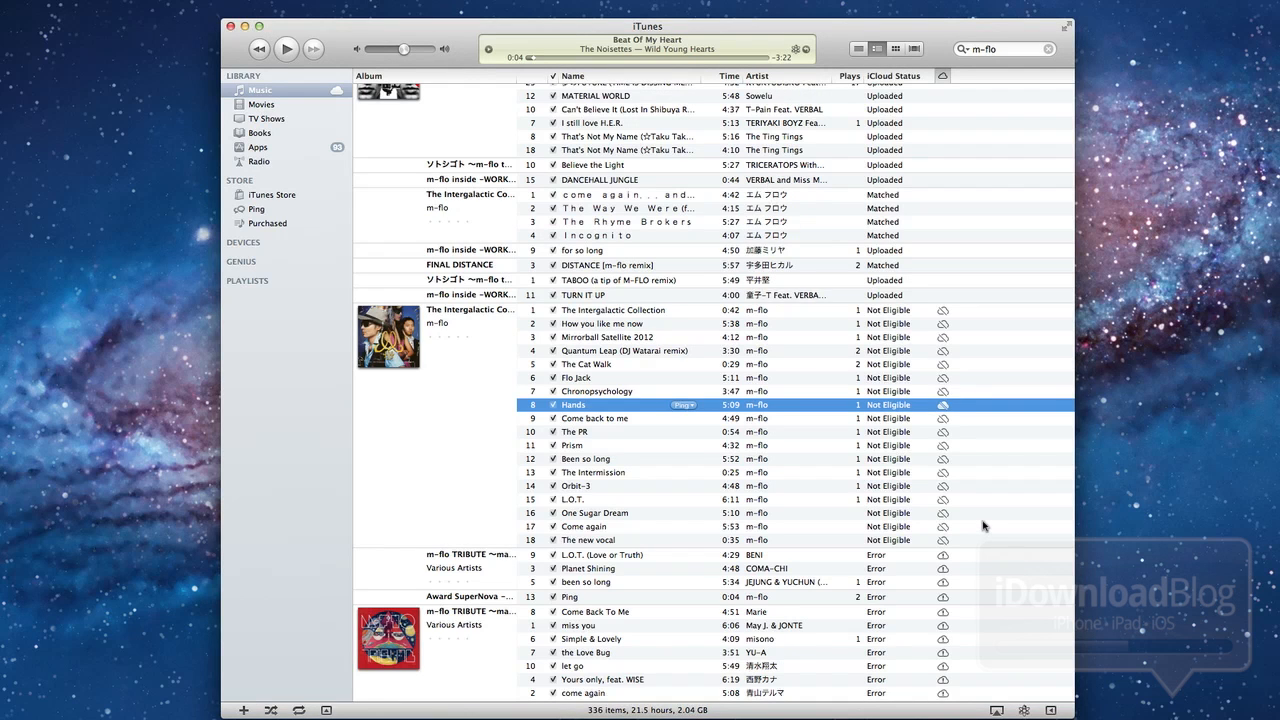